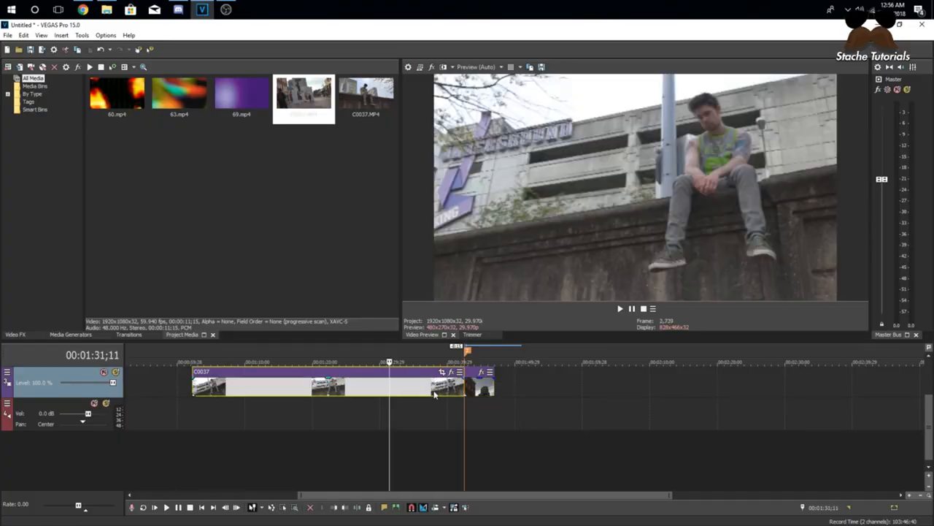
mouse_move(598, 250)
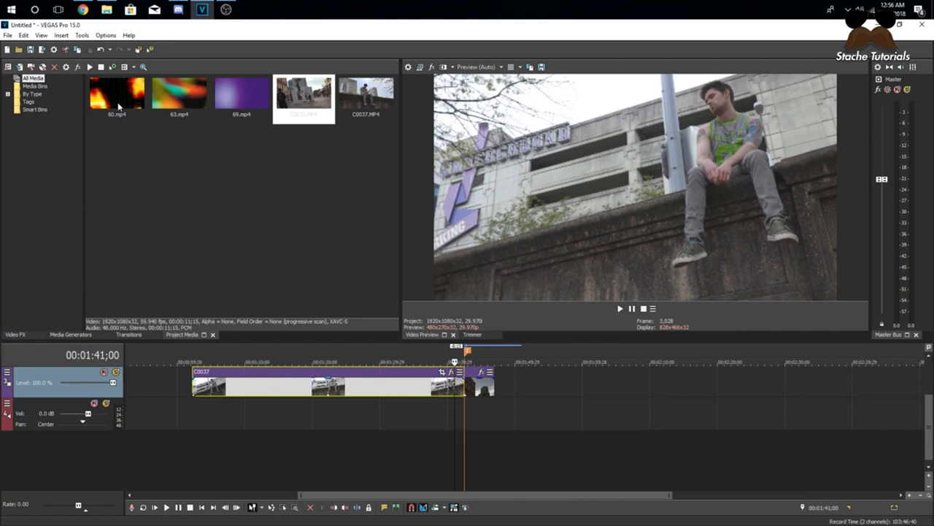
Add Previous Frame and Next Frame buttons to the preview transport bar.
click(241, 94)
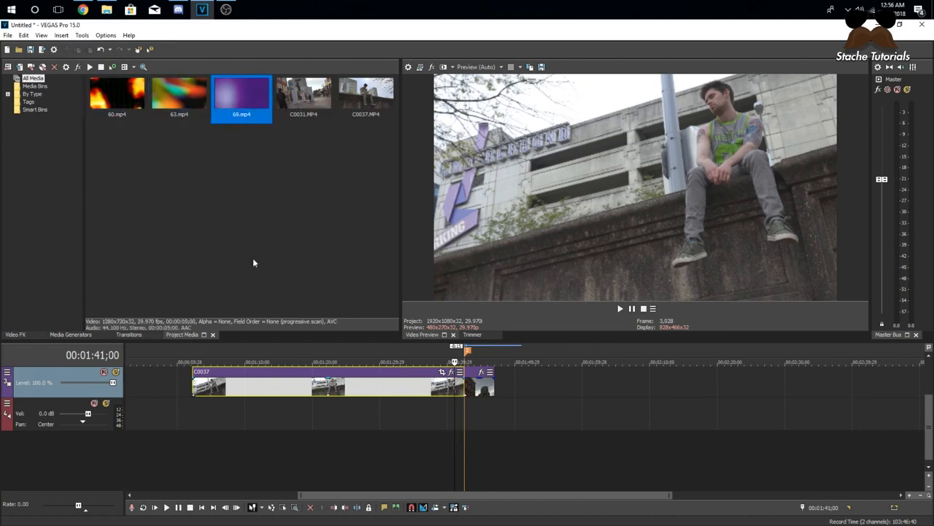
mouse_move(323, 342)
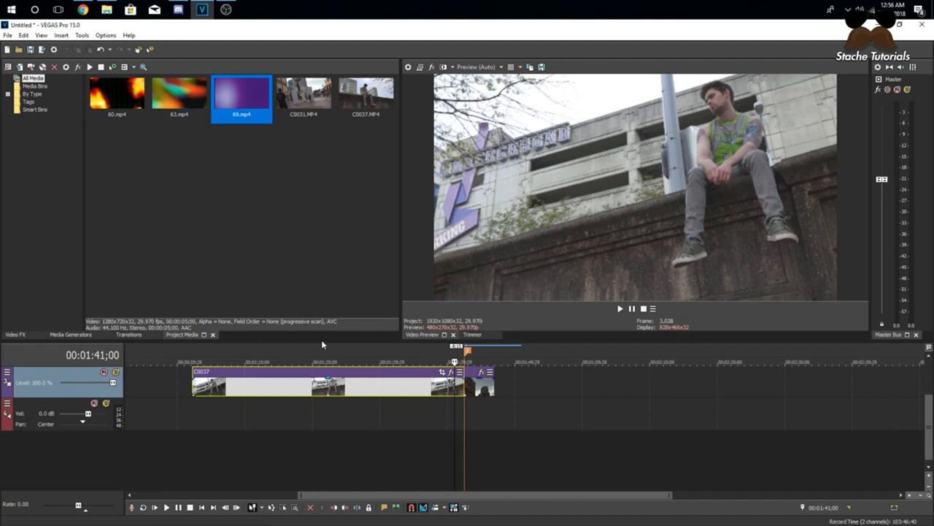
mouse_move(323, 355)
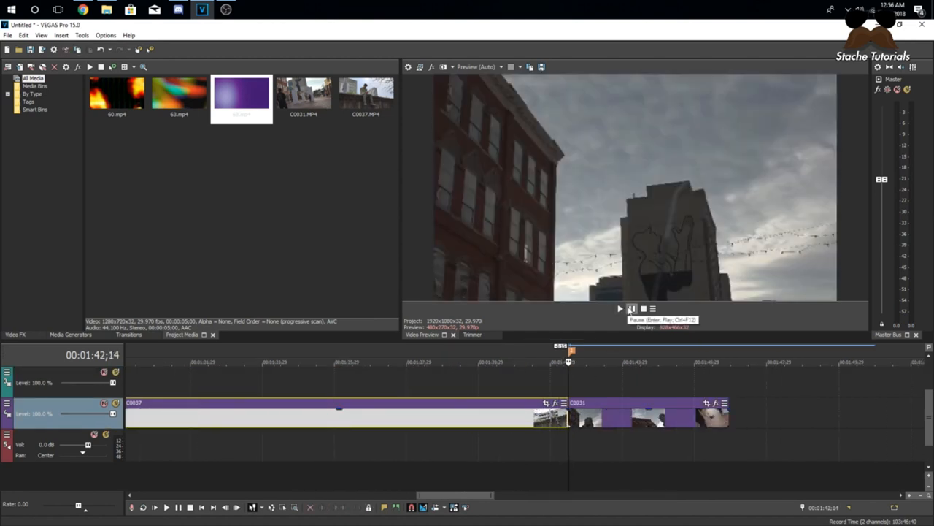
click(651, 308)
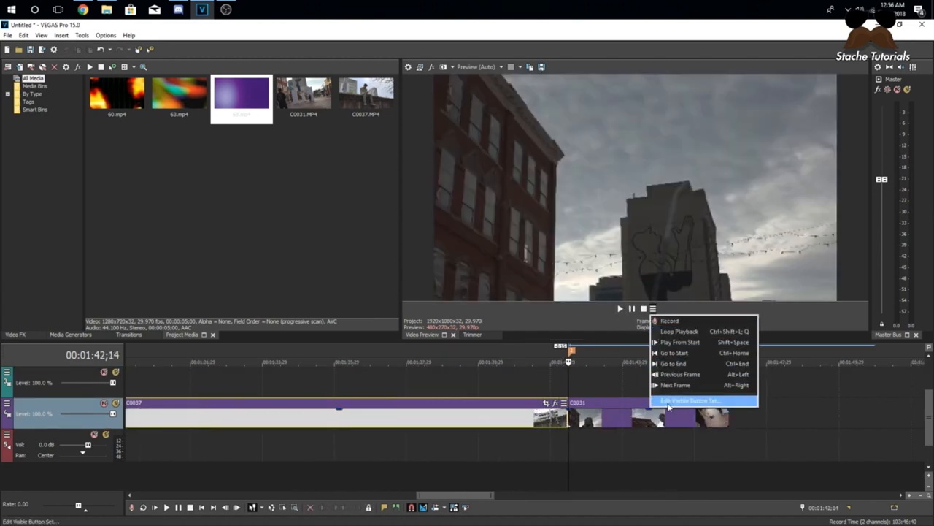
click(689, 397)
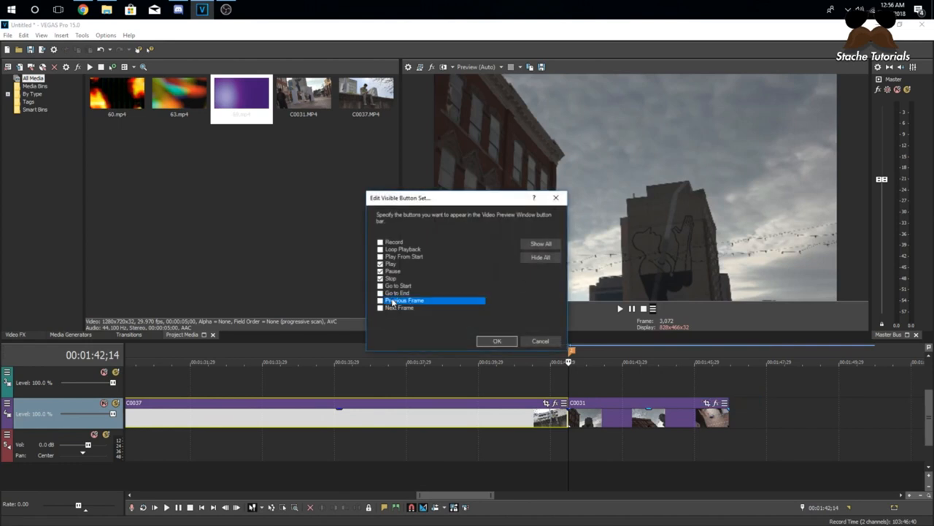
click(497, 340)
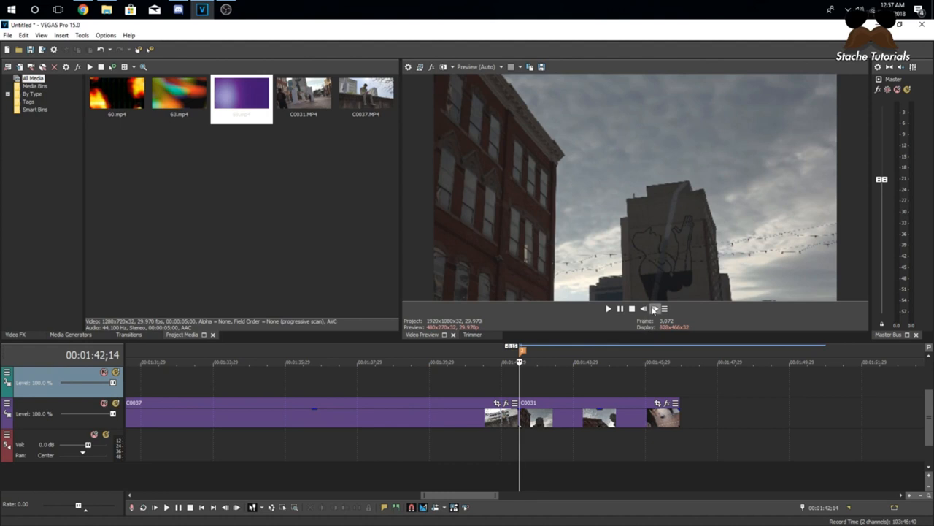
mouse_move(654, 310)
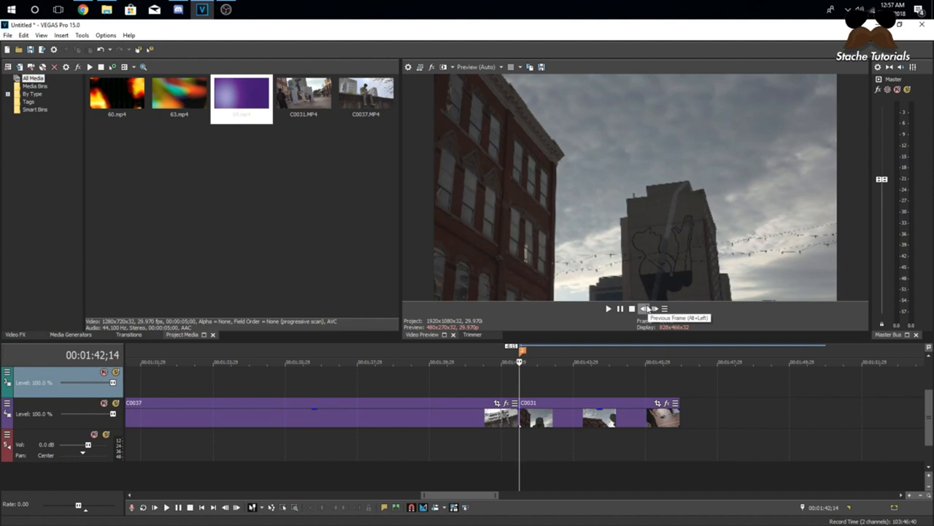
Step the preview frame by frame to land exactly on the cut into the second clip.
click(636, 308)
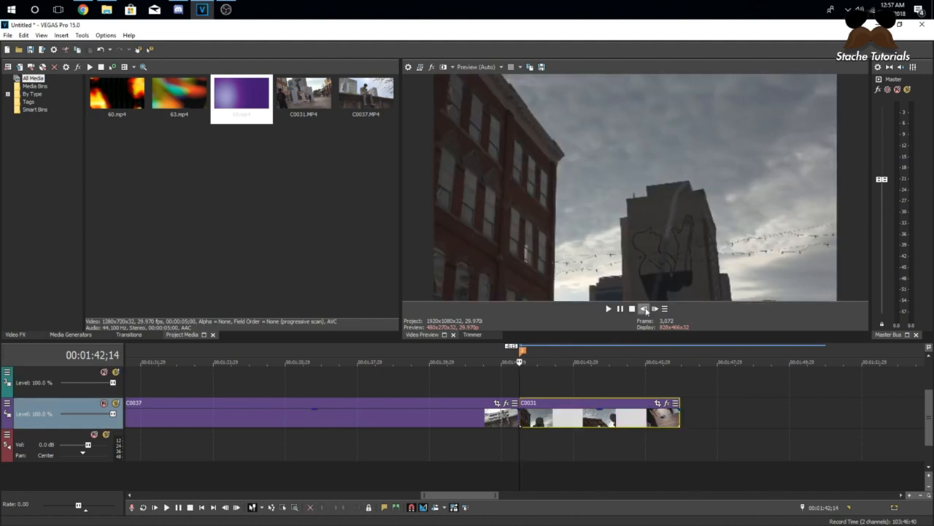
click(643, 309)
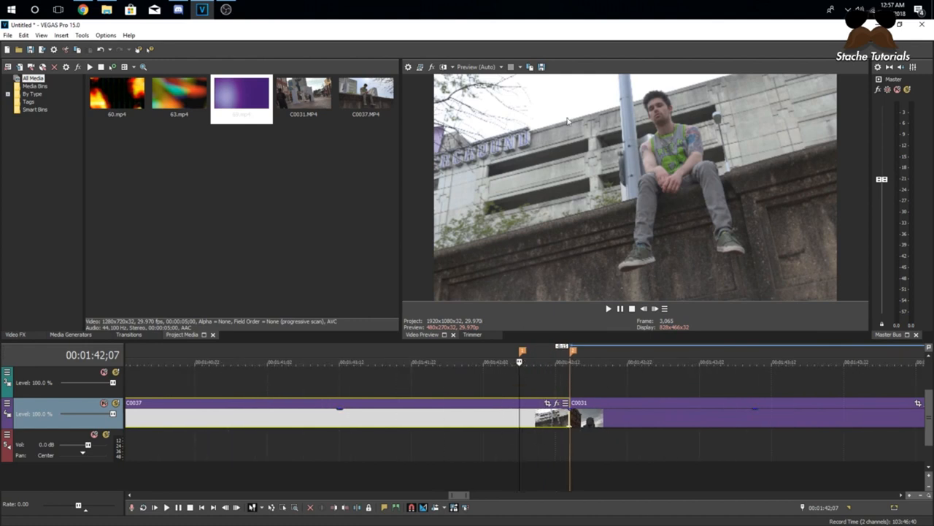
Save the frame as Image1.jpg (overwriting), place it on track 1 and confirm its event properties.
click(502, 68)
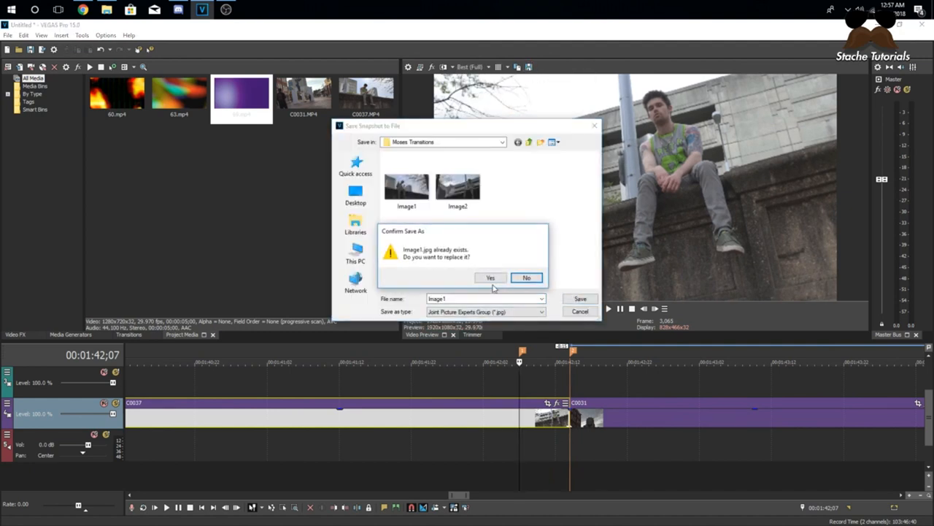
click(491, 277)
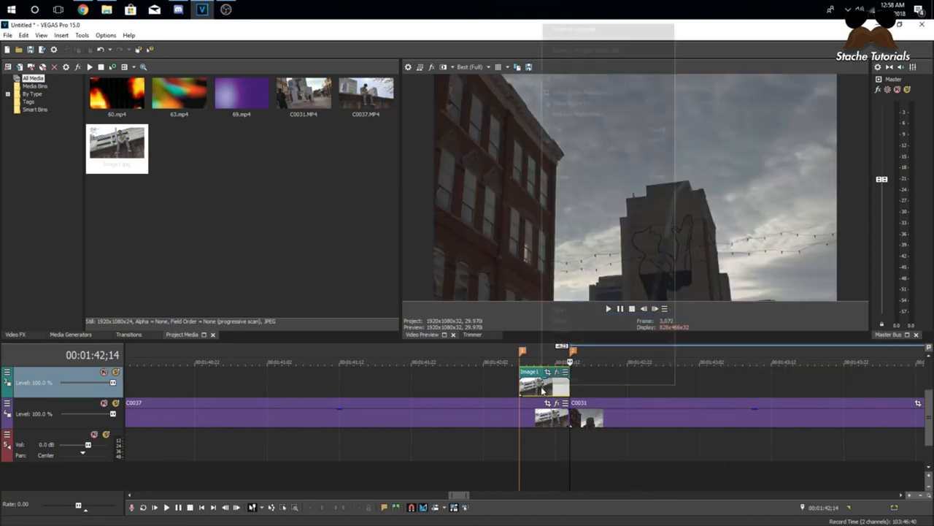
double_click(540, 387)
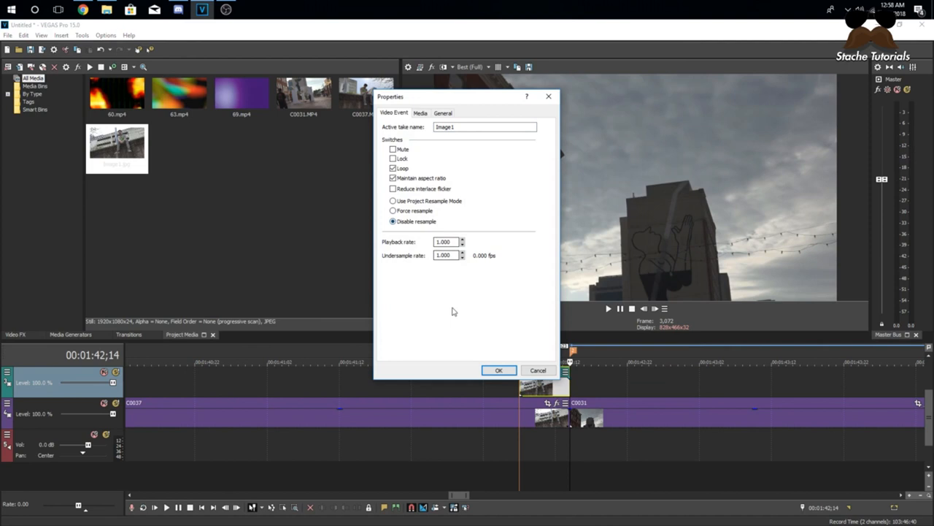
click(499, 371)
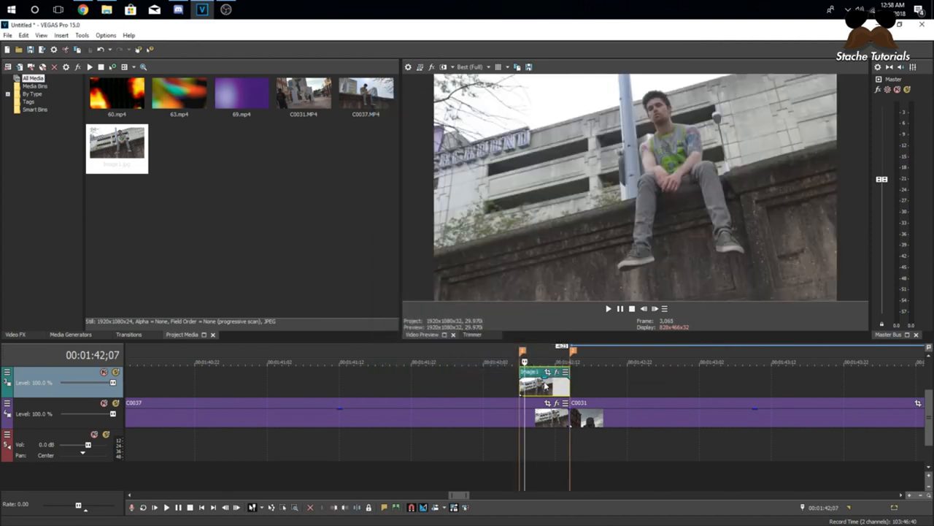
mouse_move(581, 336)
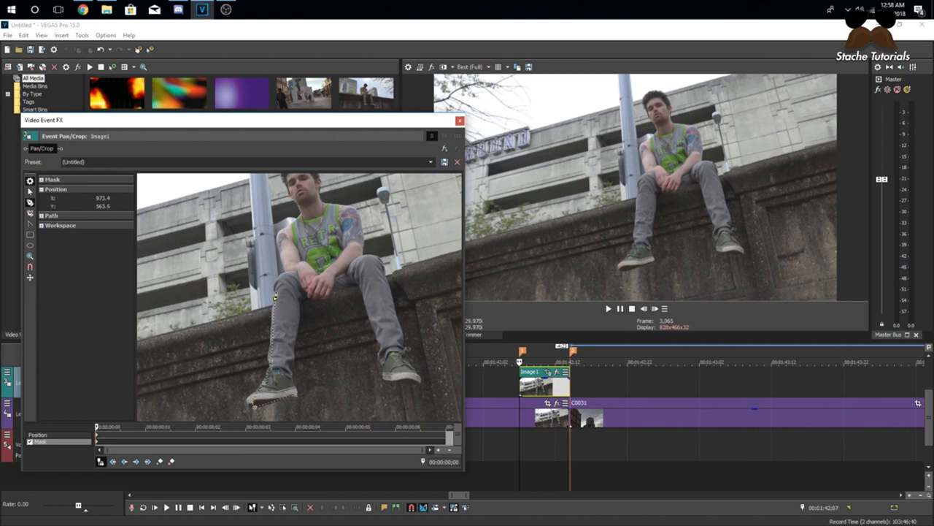
Draw a closed mask path around the seated subject from head down to his feet.
drag(274, 295, 277, 239)
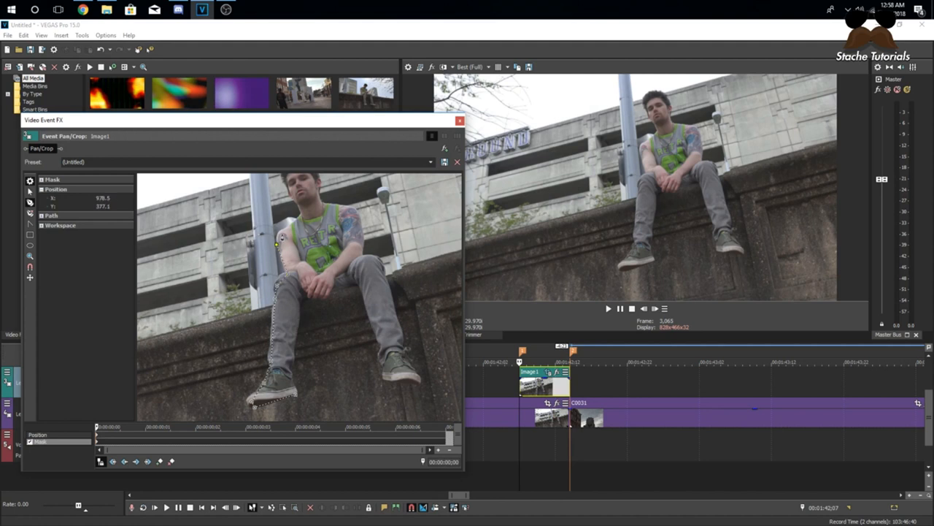
drag(278, 236, 292, 197)
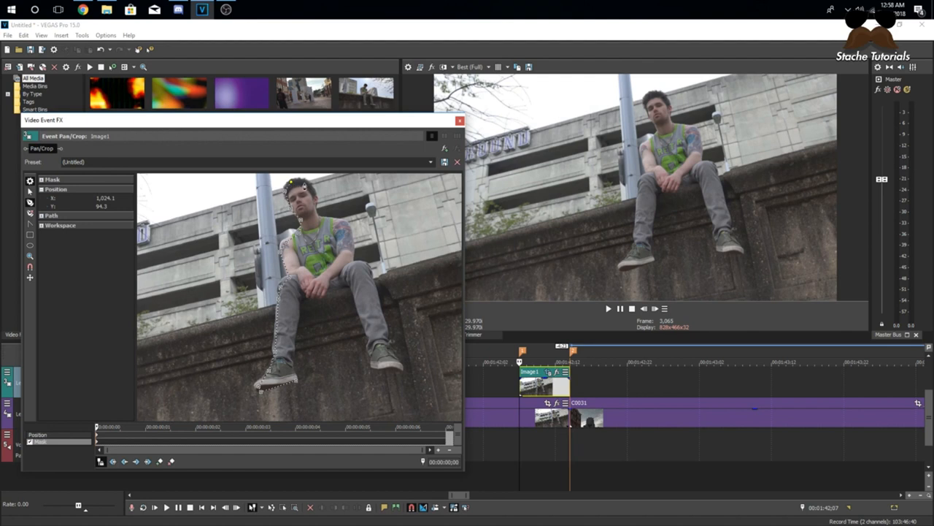
drag(292, 197, 314, 219)
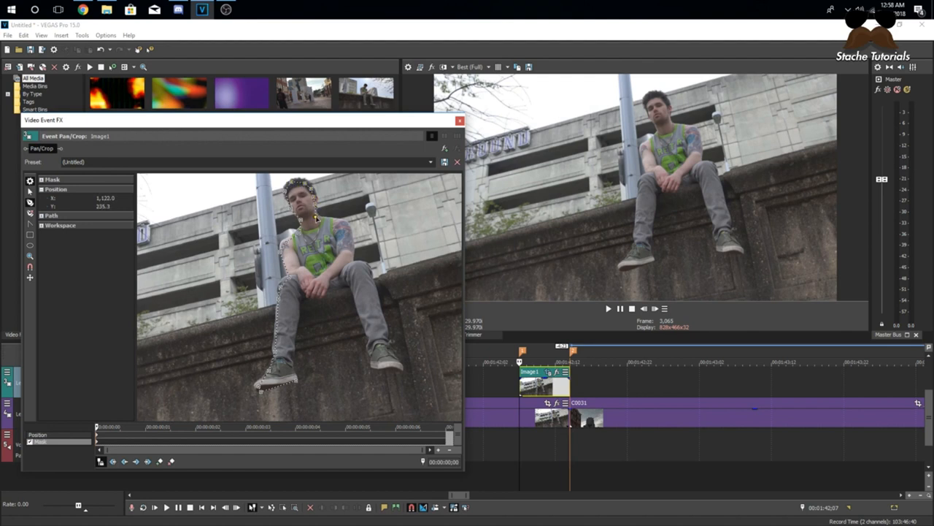
drag(318, 219, 353, 254)
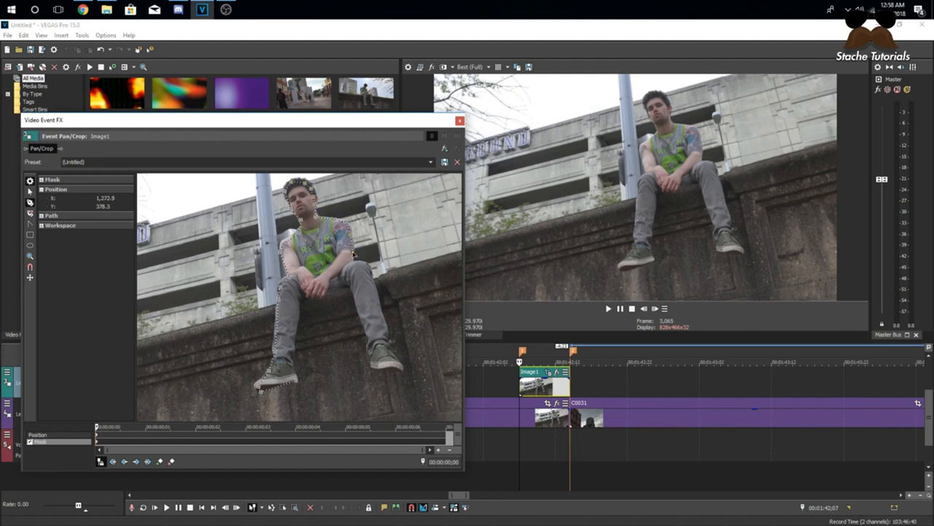
drag(354, 254, 372, 295)
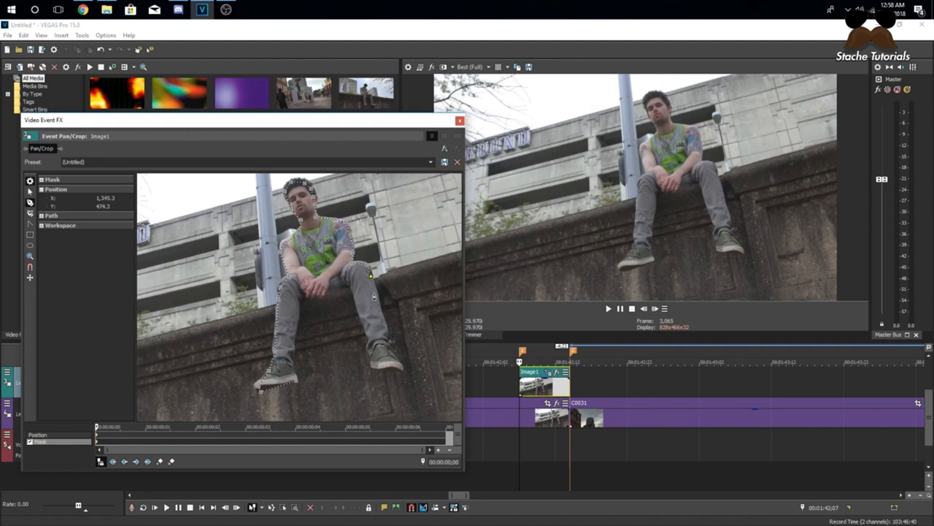
drag(370, 276, 388, 343)
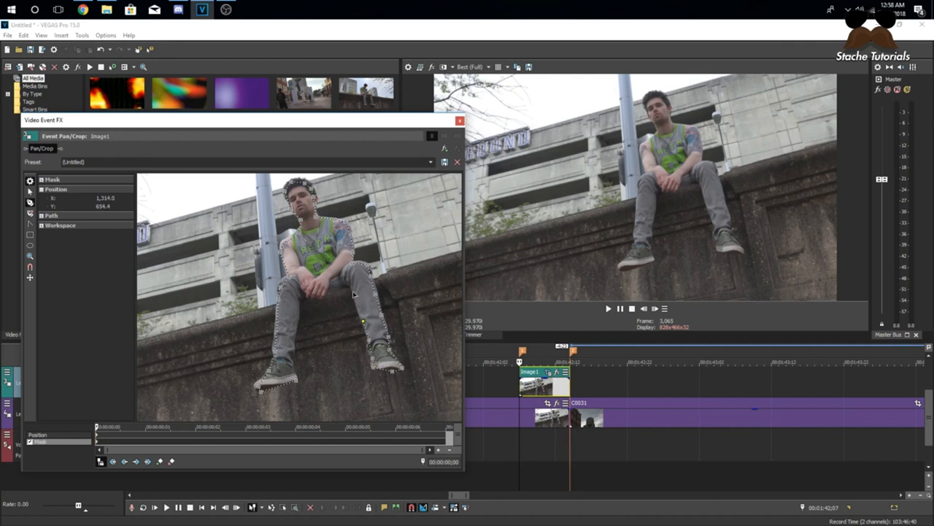
drag(362, 321, 303, 298)
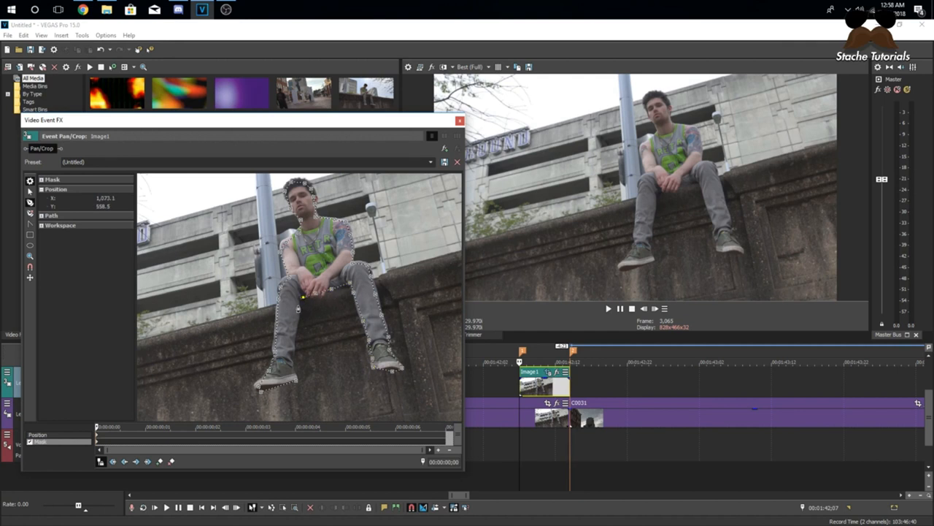
drag(300, 298, 294, 350)
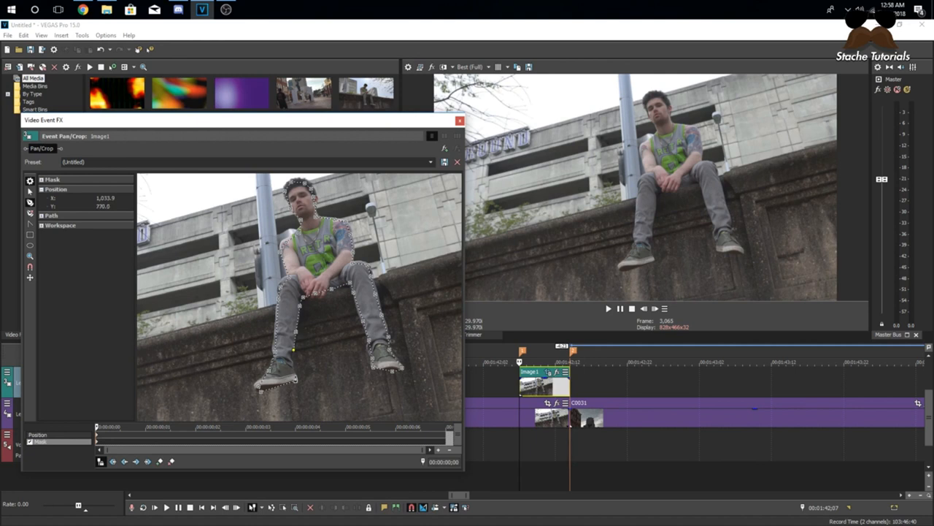
click(45, 215)
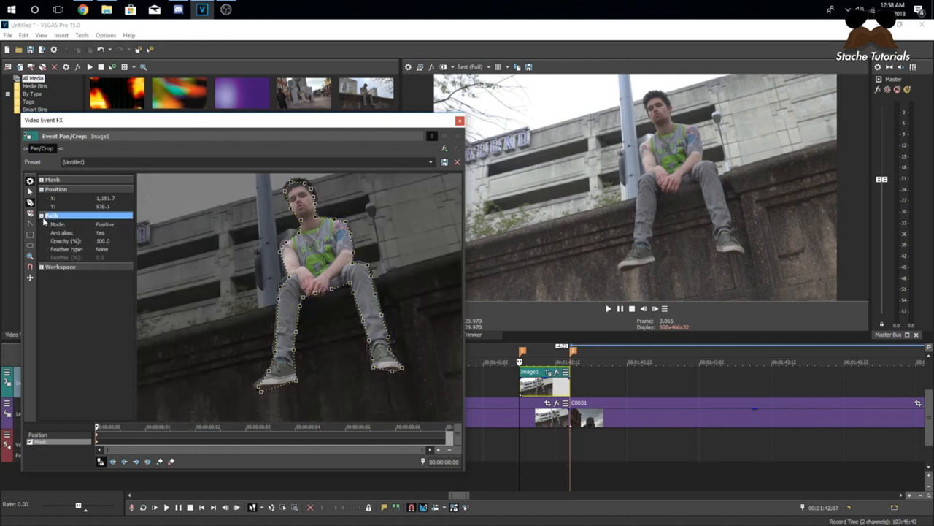
Feather the mask edge, leave Pan/Crop and check the next frame in the preview.
click(114, 248)
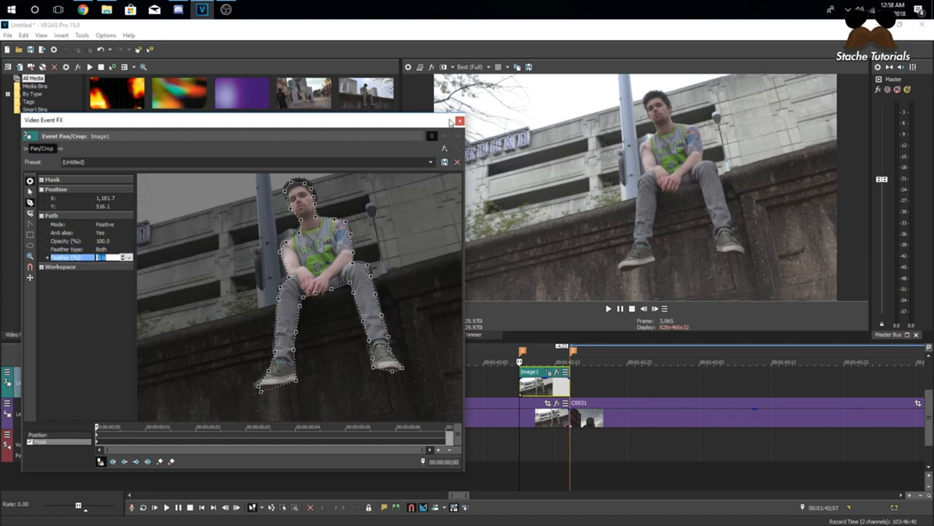
click(458, 120)
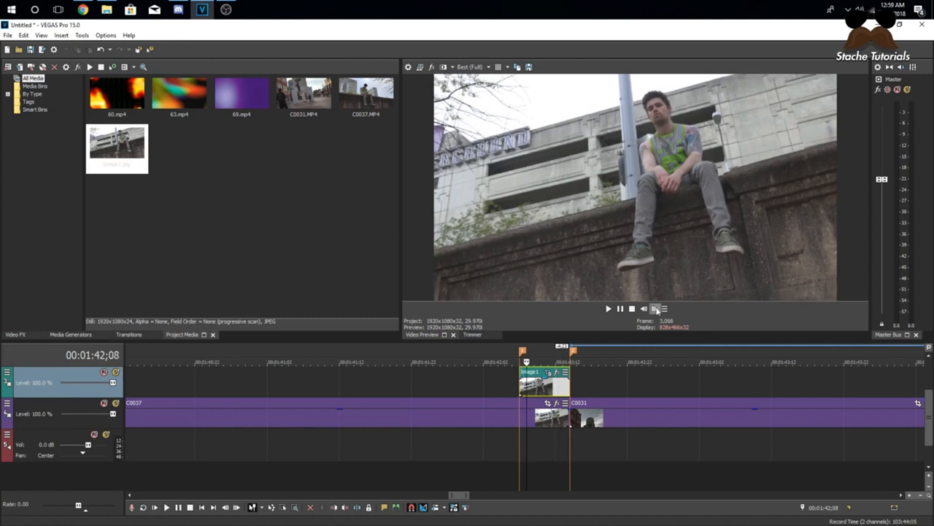
click(608, 306)
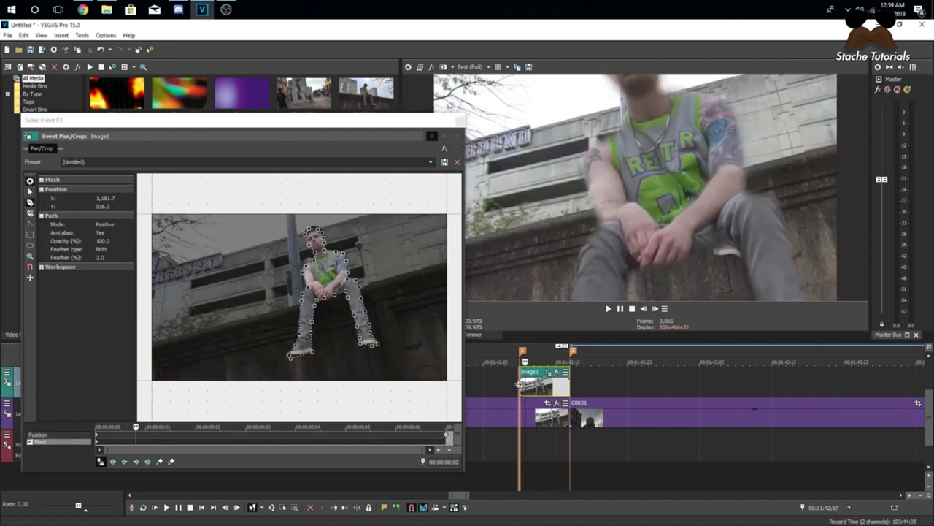
Complete the mask outline and set its keyframe interpolation to Hold.
click(467, 66)
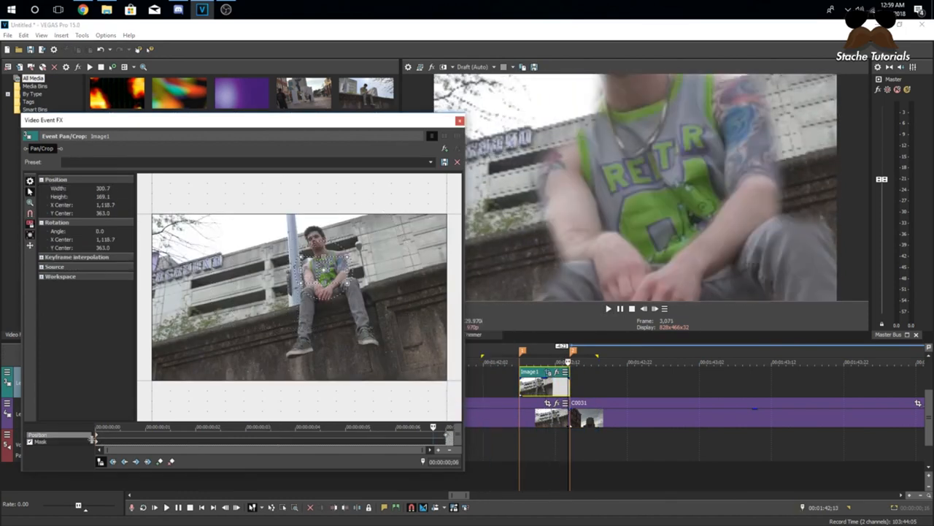
right_click(95, 449)
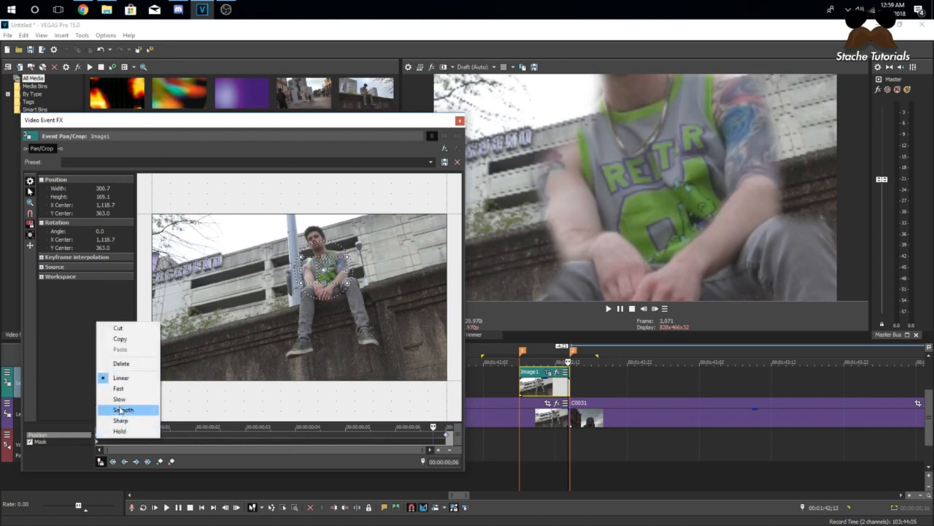
click(122, 409)
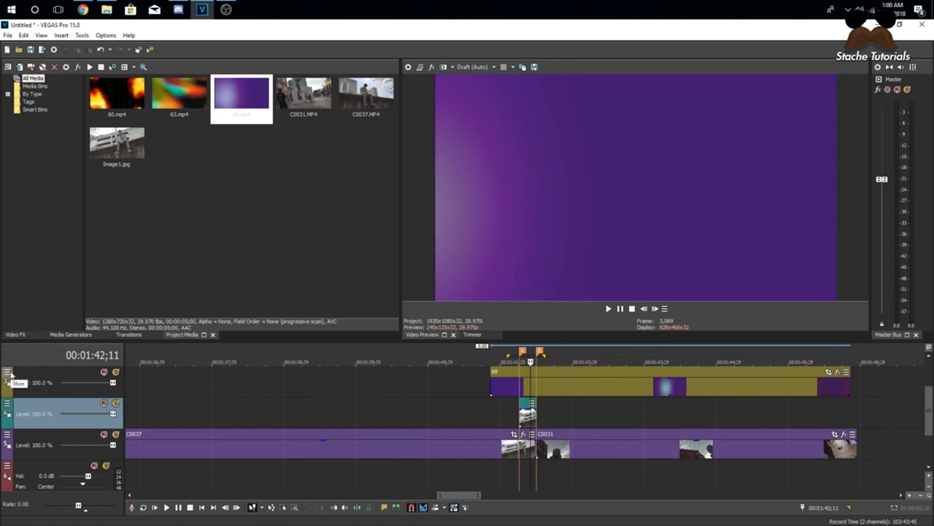
Show Compositing Mode and Make Compositing Parent/Child controls on all video track headers.
click(9, 377)
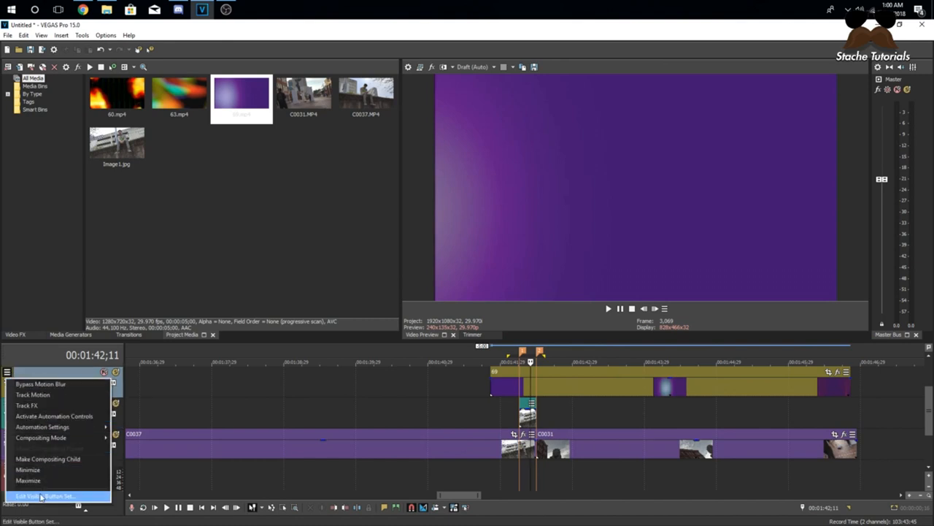
click(47, 490)
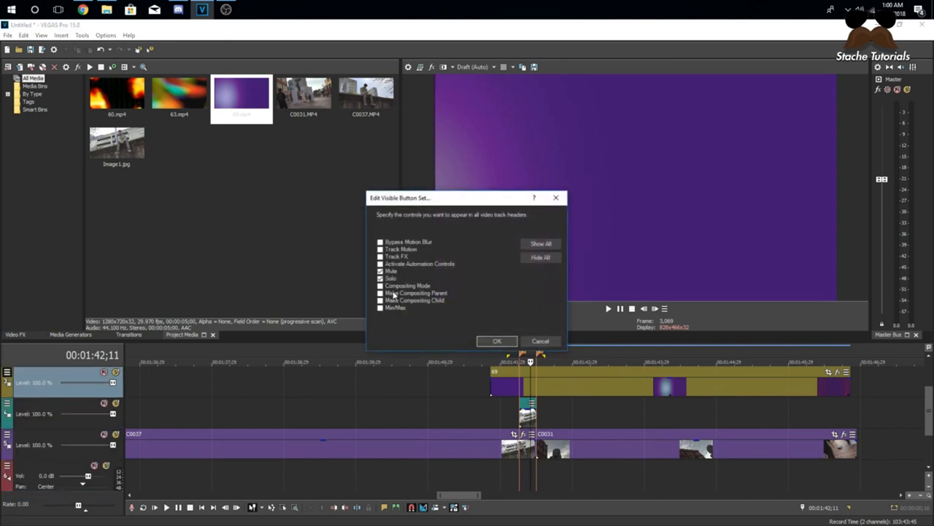
click(416, 292)
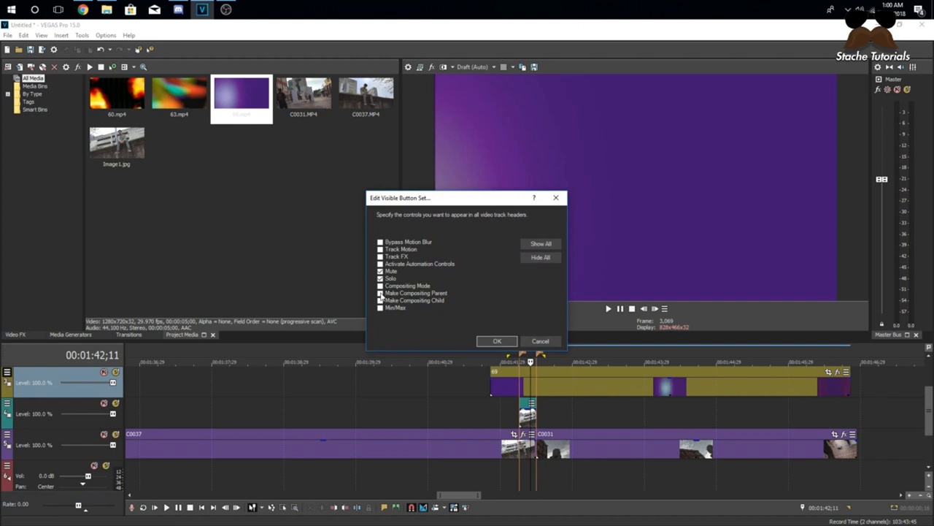
click(414, 301)
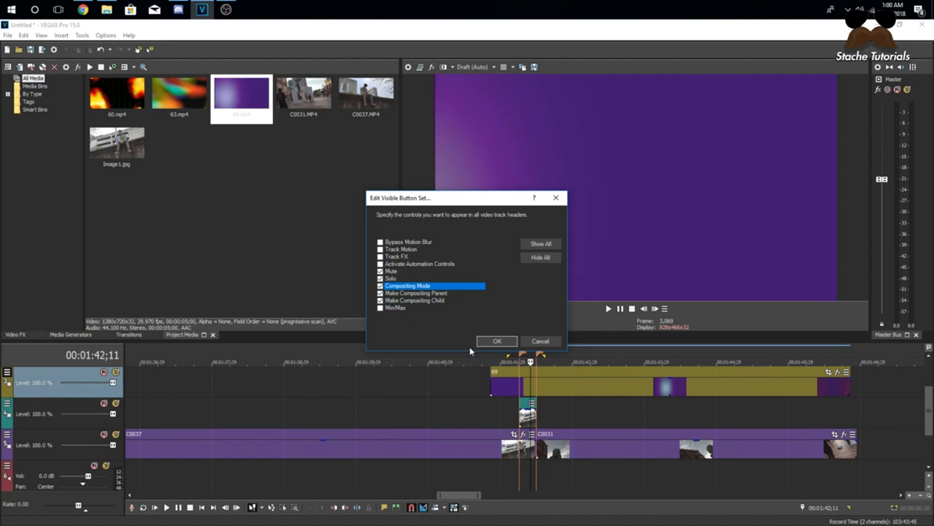
click(497, 342)
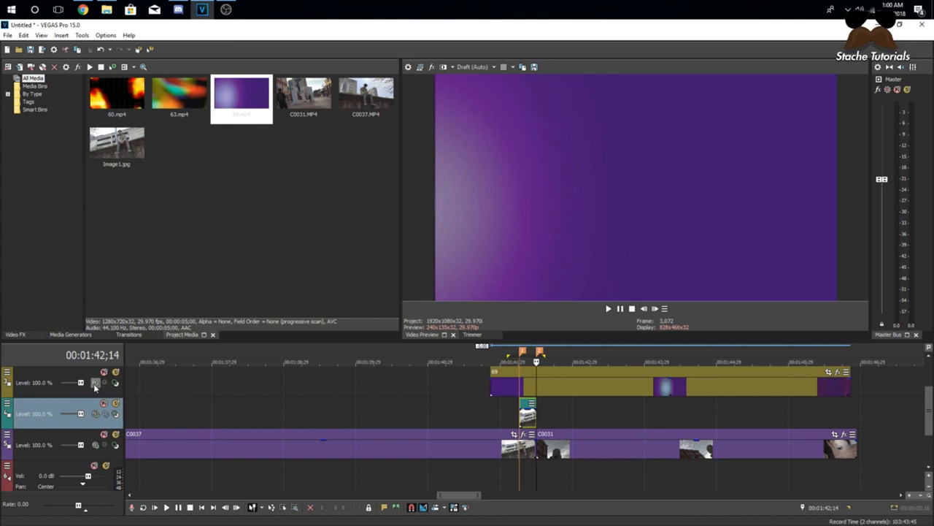
mouse_move(95, 383)
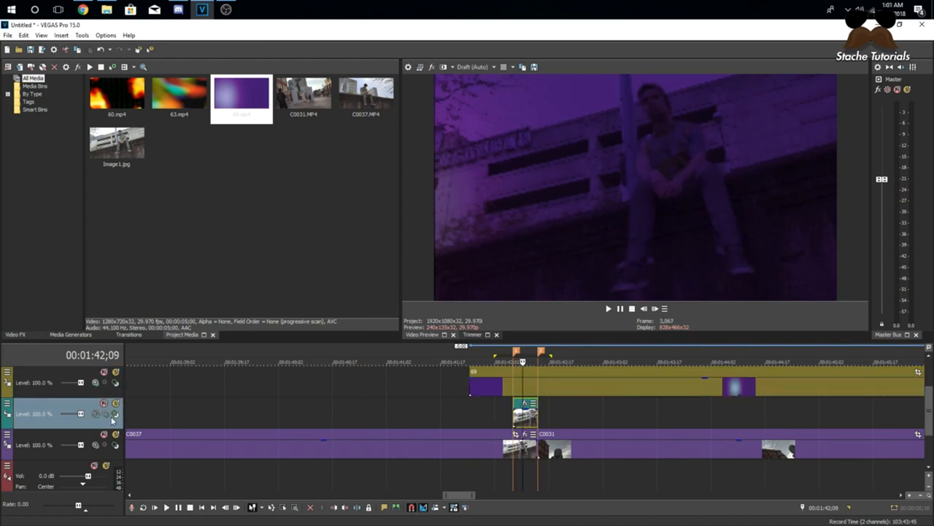
mouse_move(114, 415)
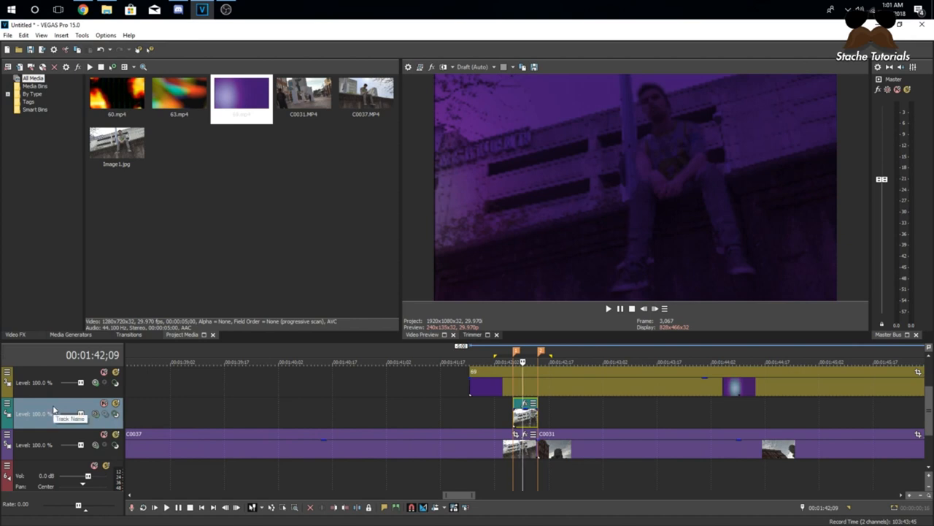
mouse_move(50, 389)
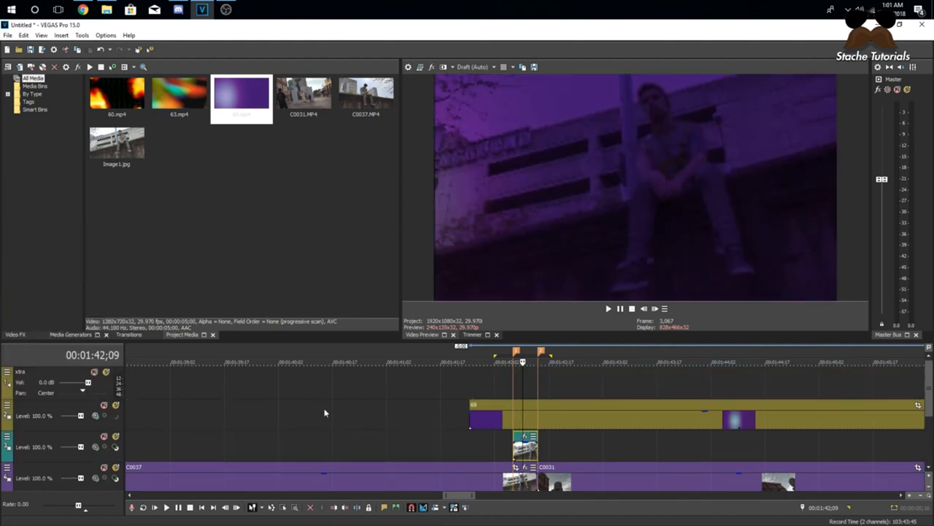
Make the overlay track a Multiply compositing child, set preview to Best (Full) and play it back.
click(81, 393)
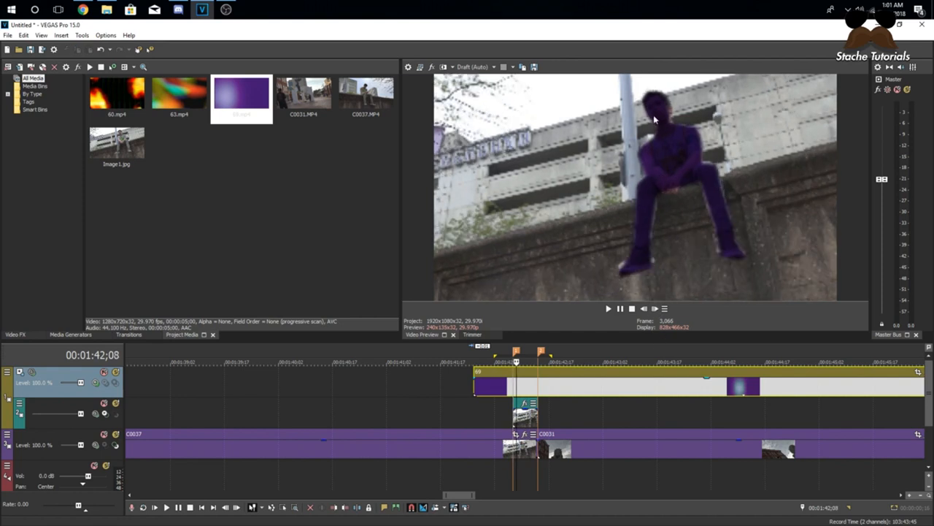
click(485, 66)
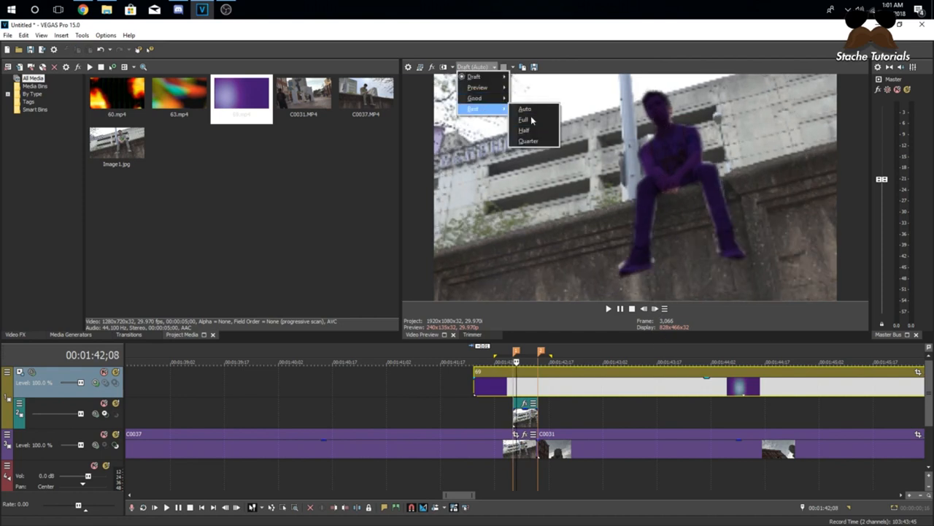
click(520, 119)
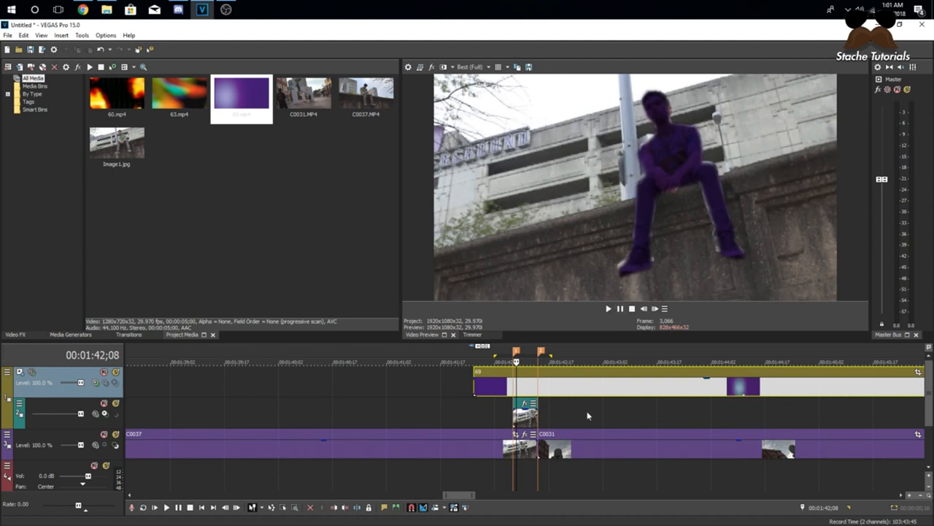
click(654, 308)
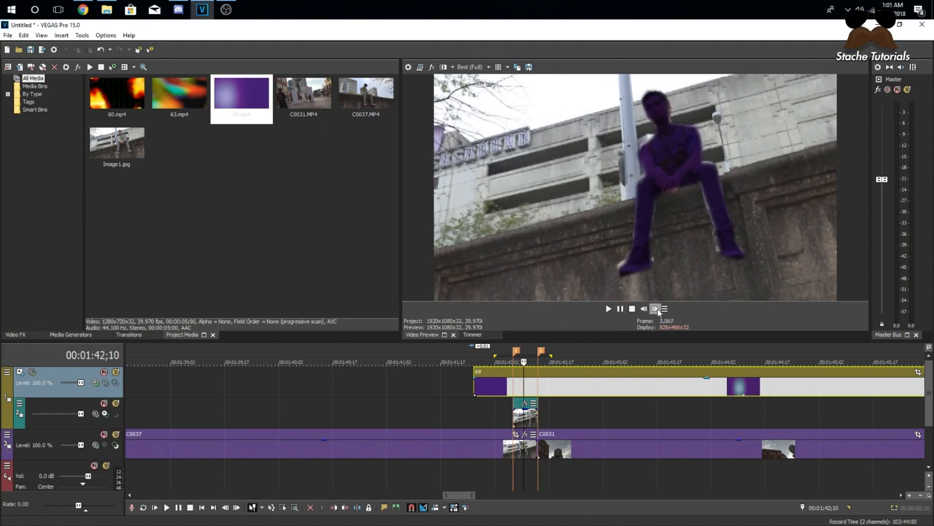
click(657, 308)
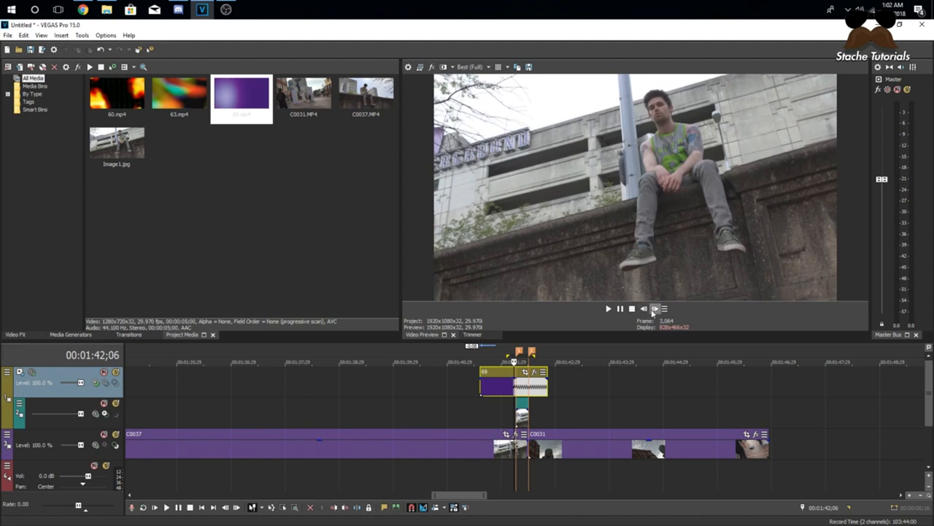
click(651, 310)
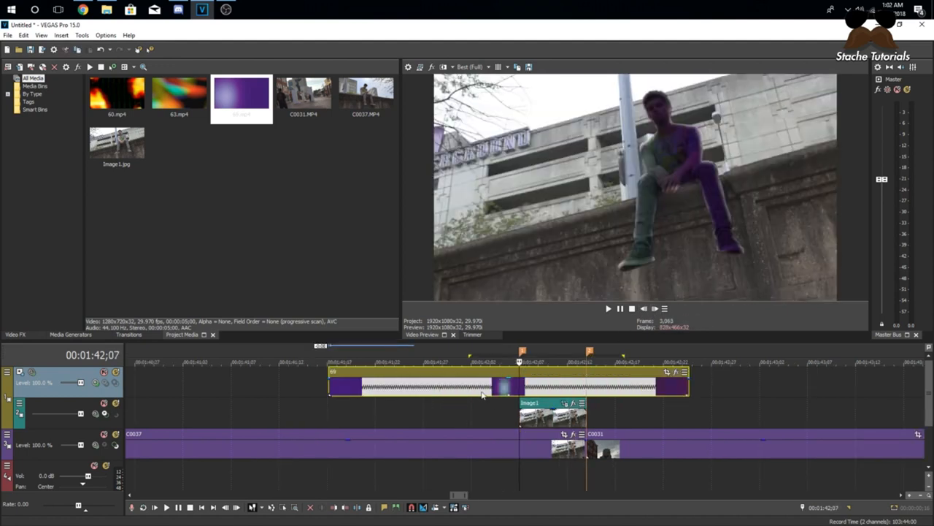
Trim the purple overlay event to the length of the still image event.
right_click(482, 396)
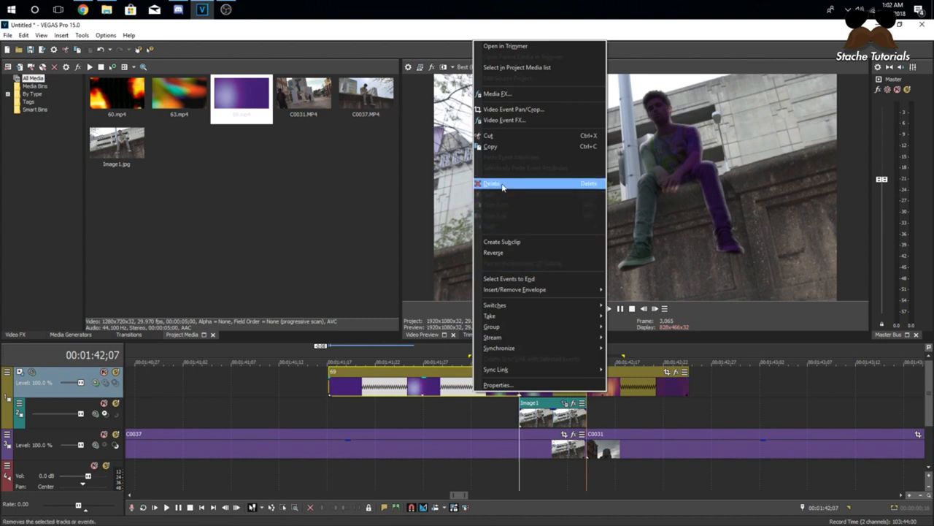
click(499, 182)
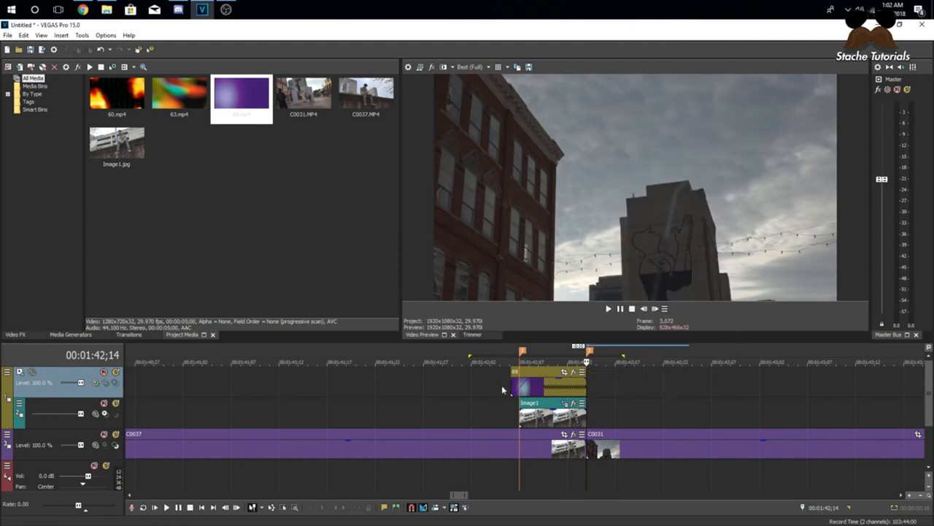
click(473, 65)
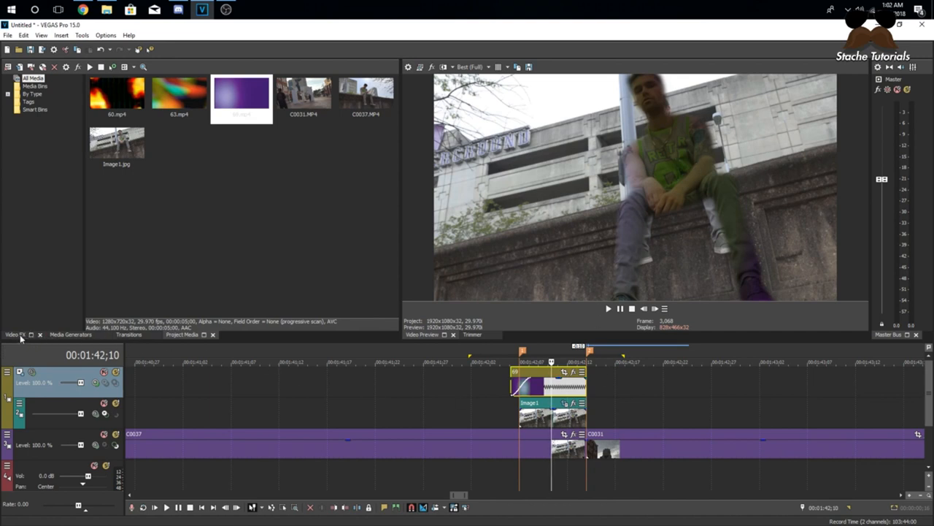
Find the Levels effect in the video FX list by searching 'level'.
click(12, 335)
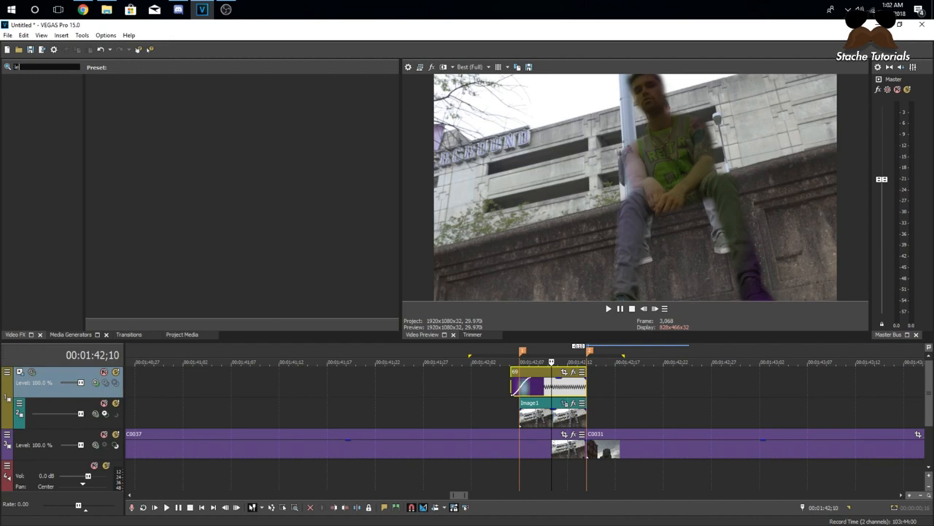
text(lev)
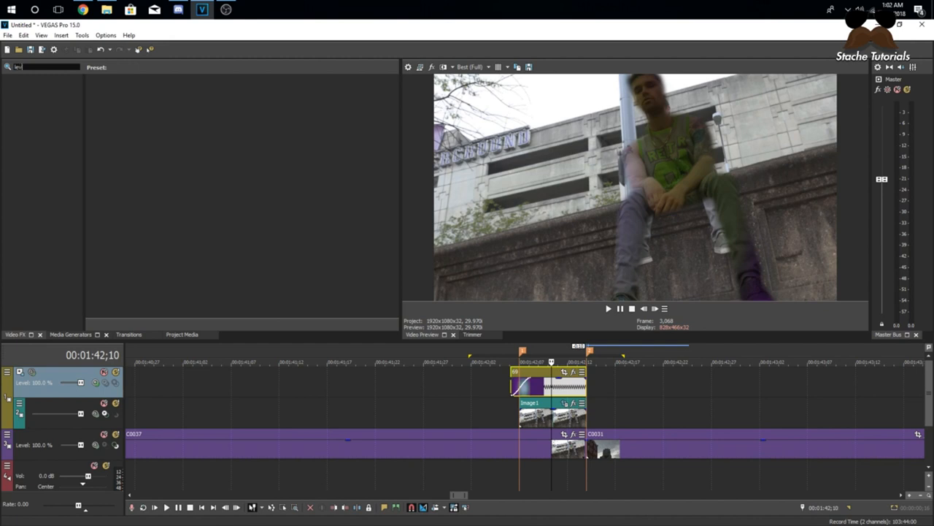
text(level)
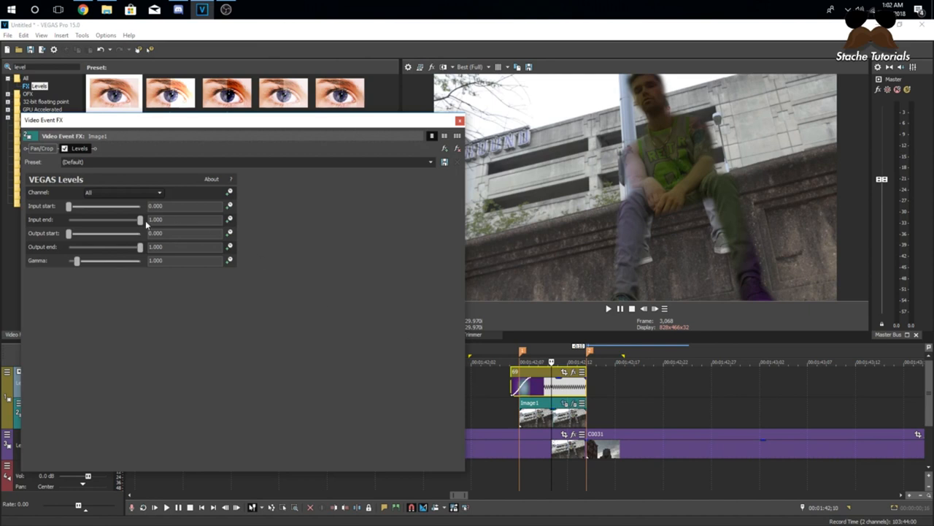
Pull Levels Input end down until the subject blows out, nudge Input start, then close the FX window.
drag(139, 219, 111, 219)
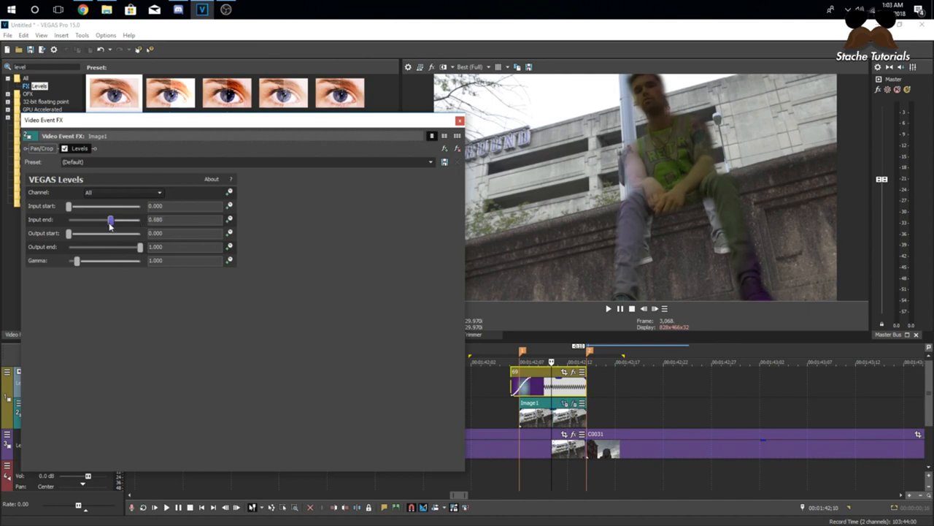
drag(110, 219, 68, 219)
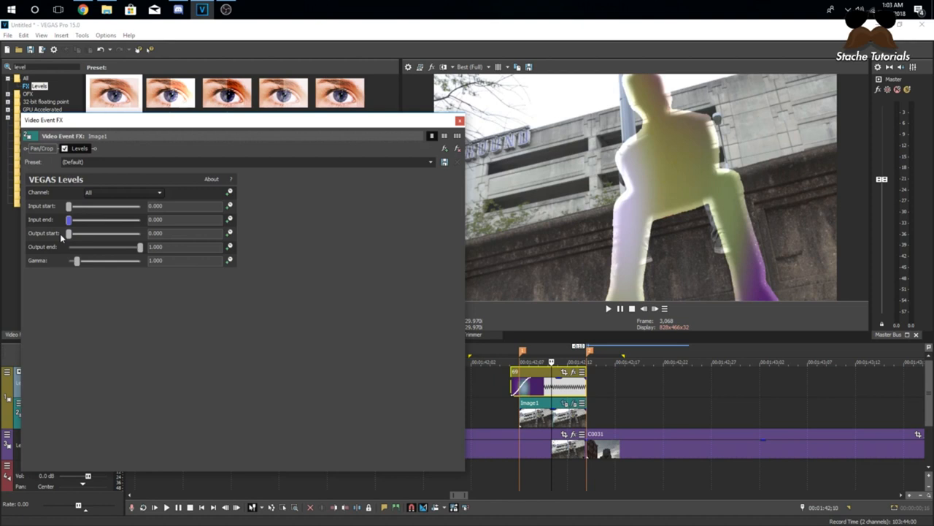
drag(70, 219, 73, 219)
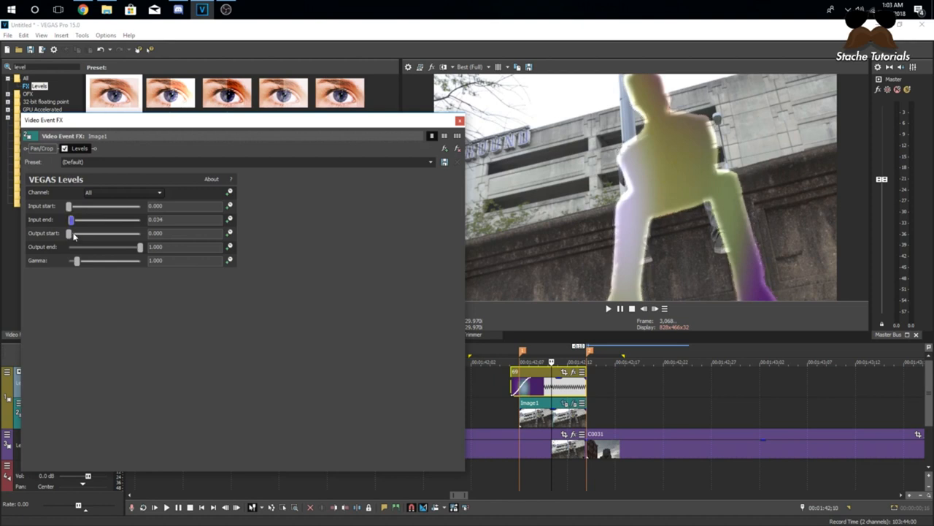
drag(72, 219, 76, 219)
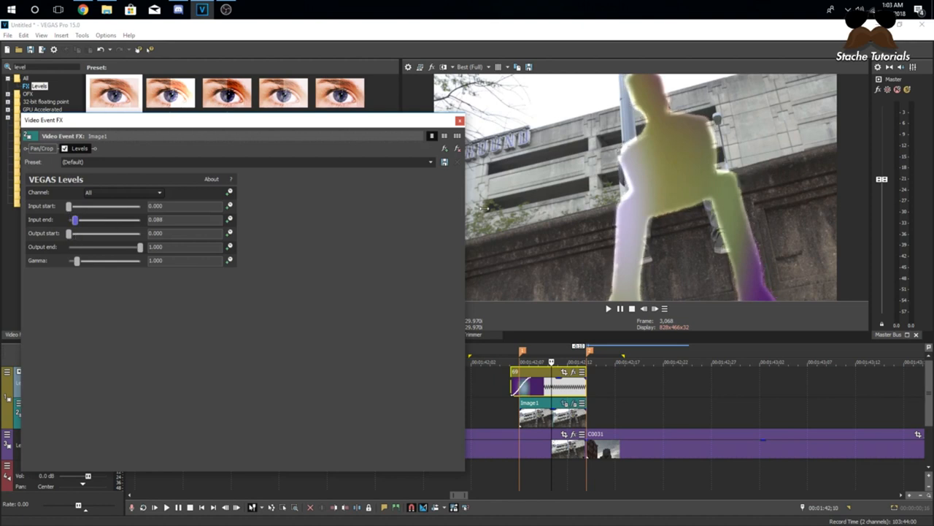
mouse_move(641, 222)
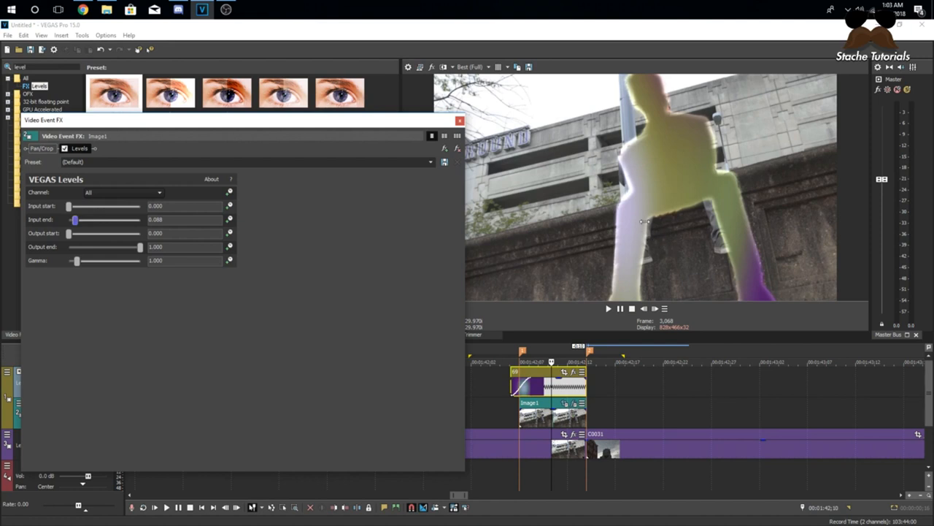
mouse_move(636, 227)
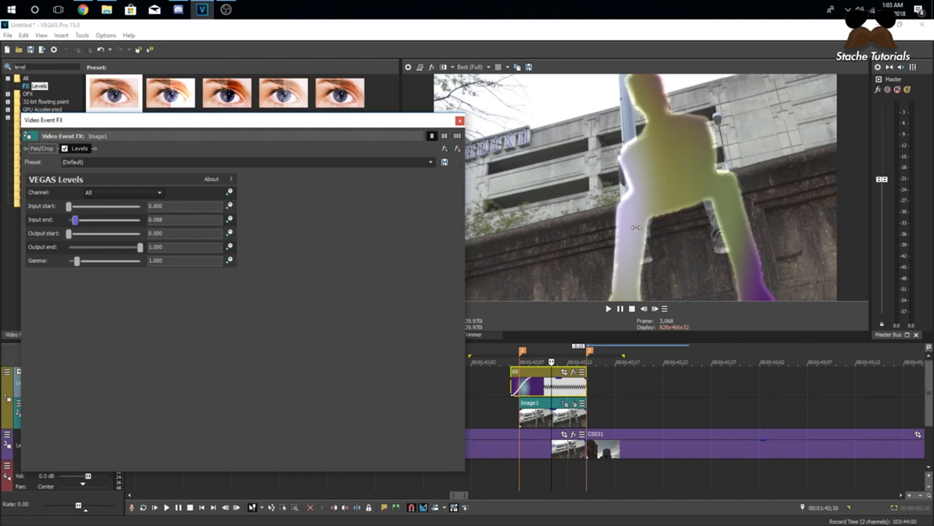
mouse_move(663, 123)
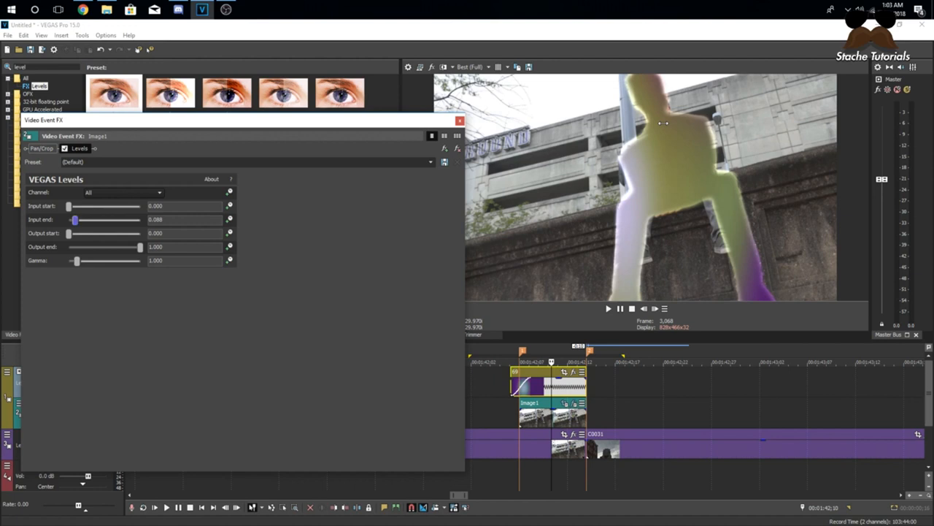
mouse_move(119, 213)
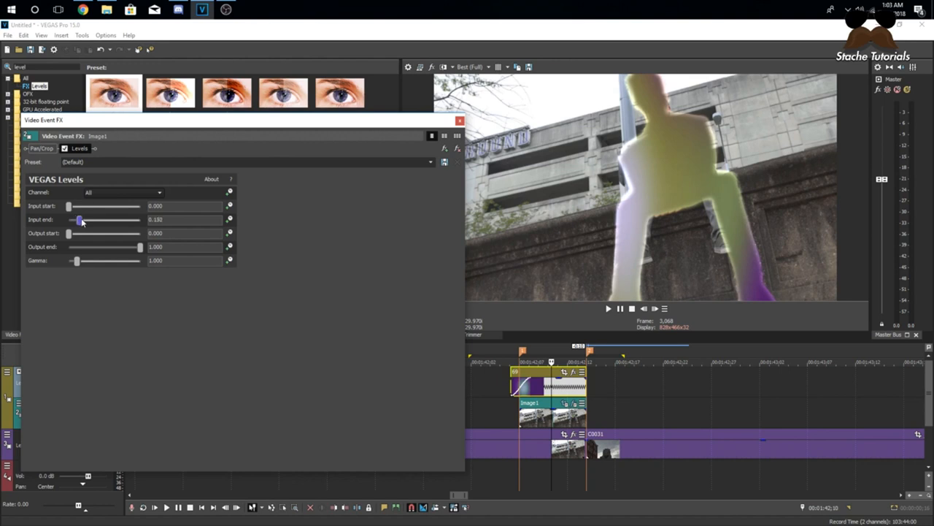
drag(79, 219, 82, 219)
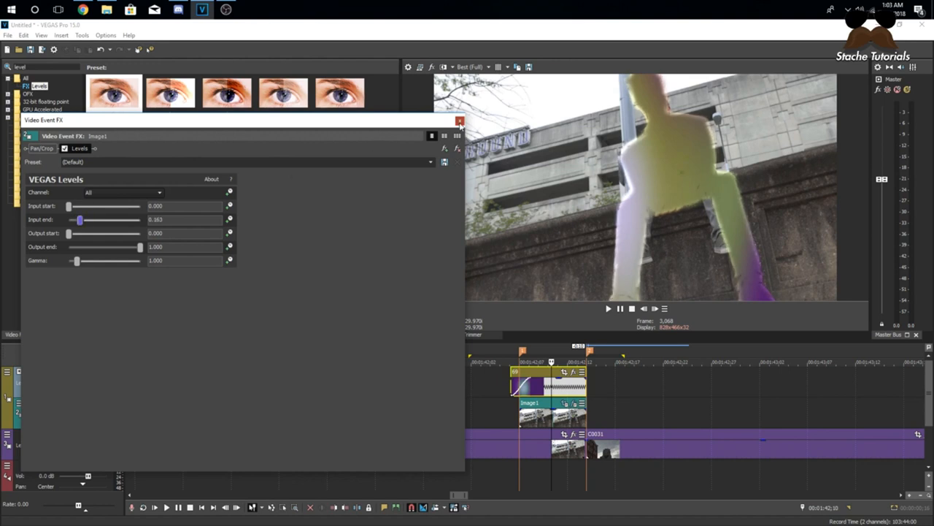
click(458, 121)
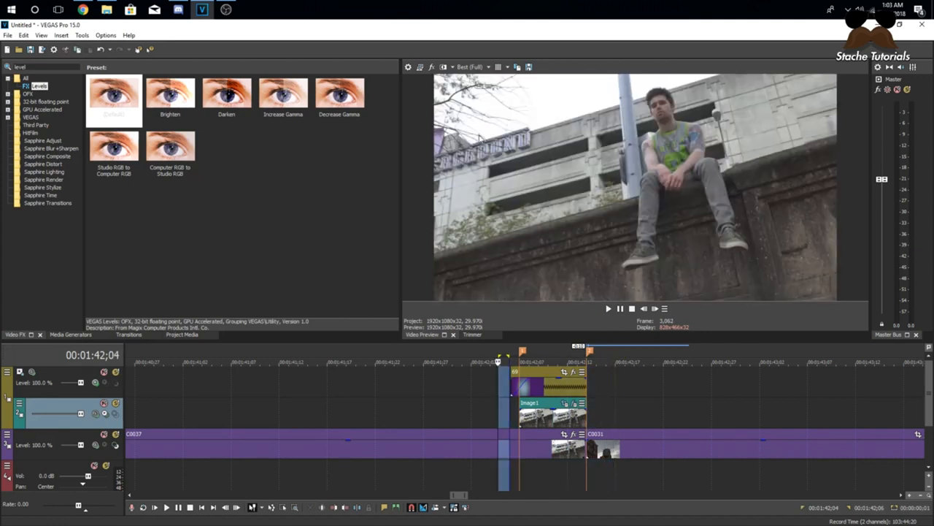
Set the silhouette track's compositing mode to Multiply so the overlay fills the subject.
click(488, 67)
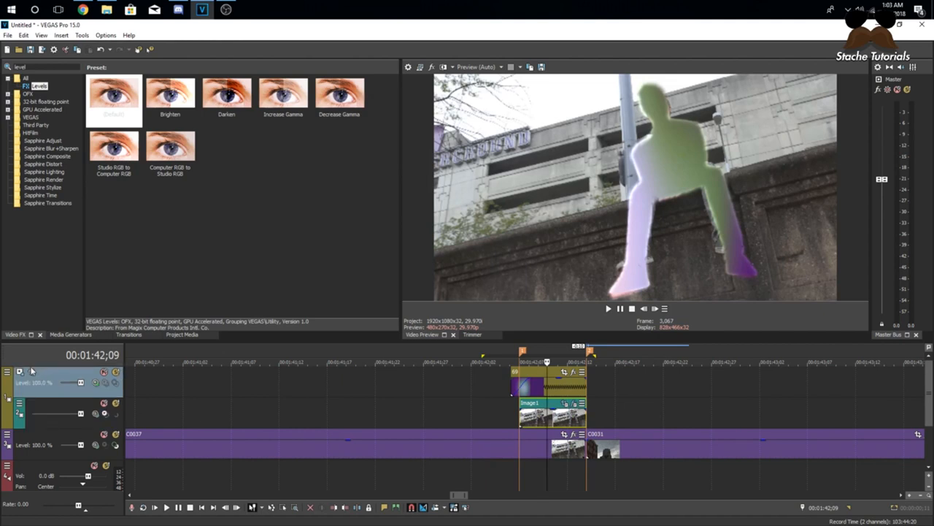
click(7, 371)
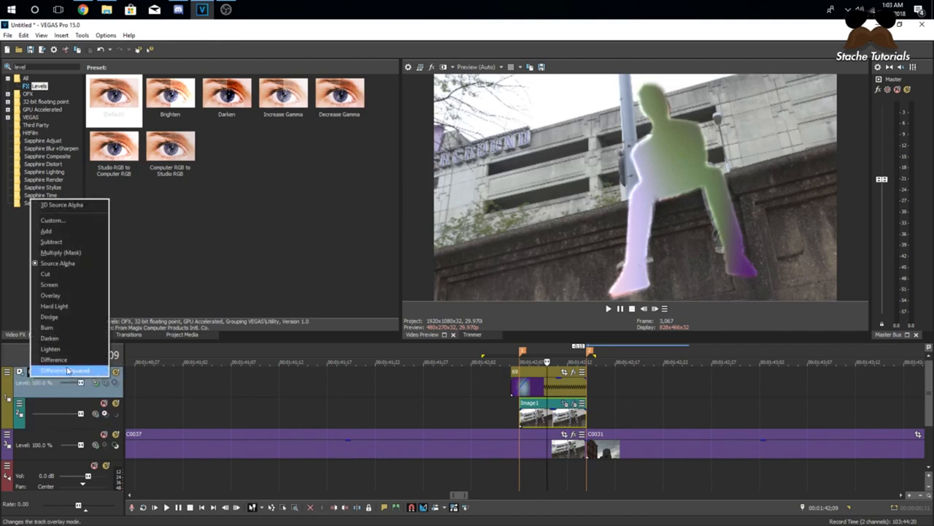
click(62, 371)
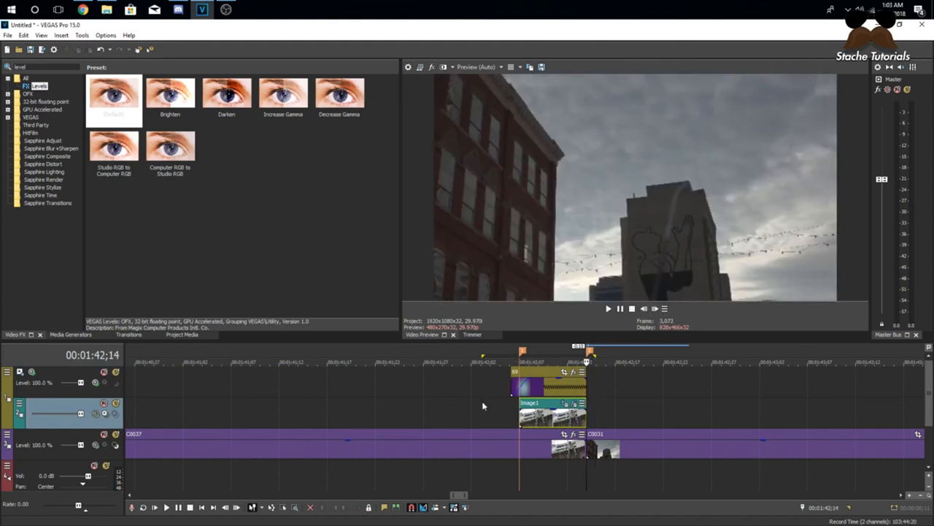
click(499, 365)
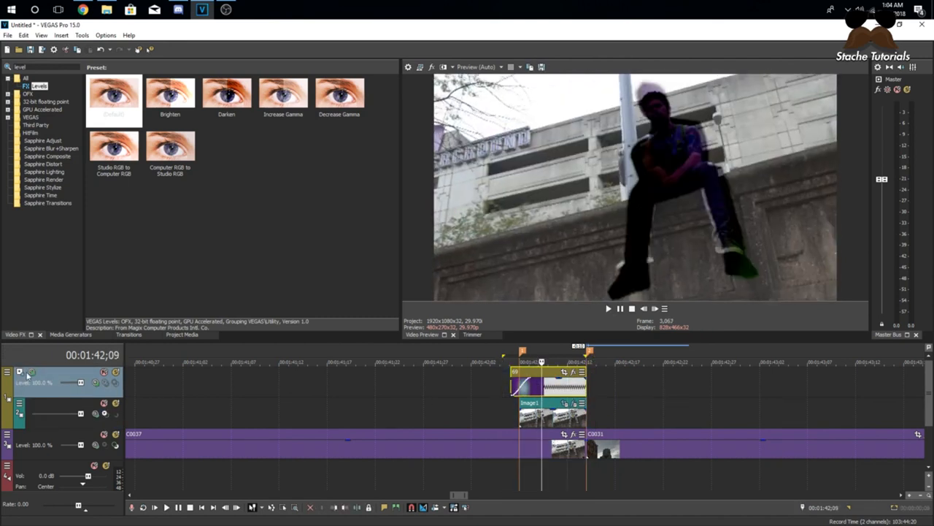
mouse_move(36, 382)
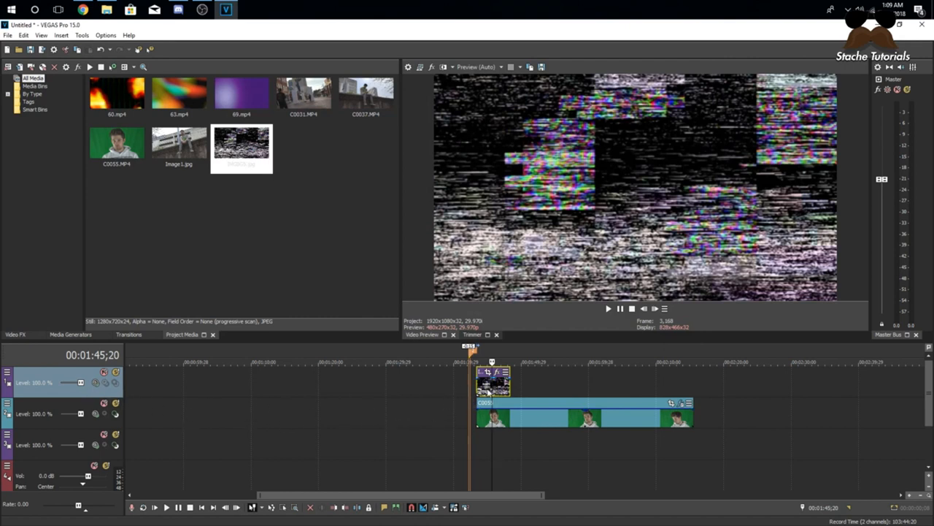
Set the glitch image track to Multiply so the person shows as glitch texture on black.
click(93, 386)
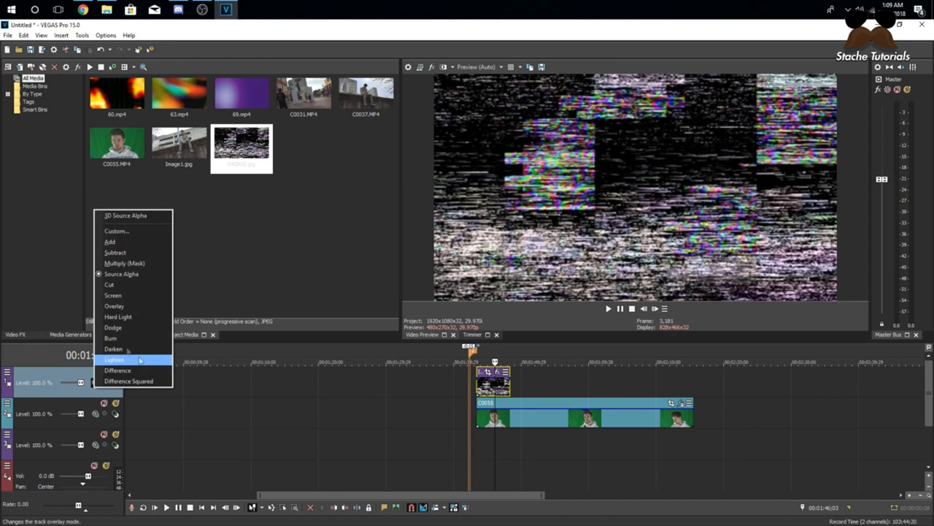
click(114, 359)
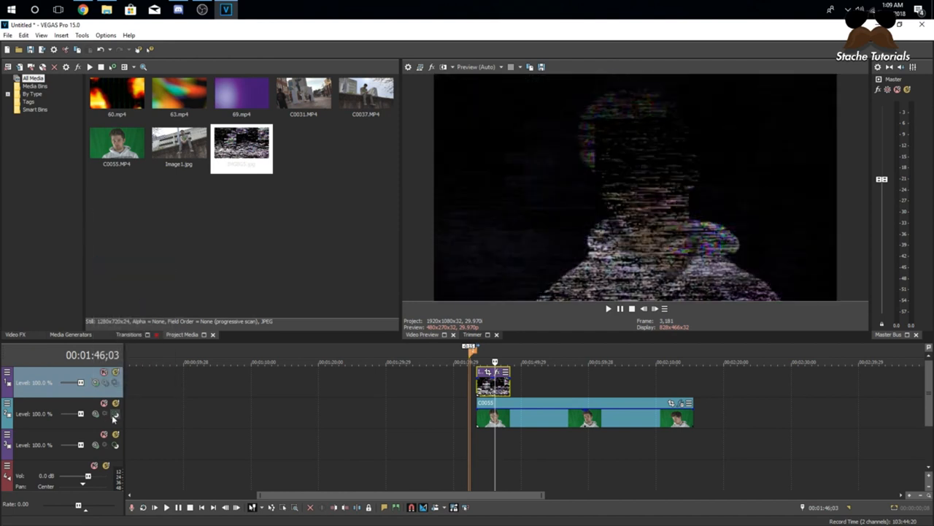
mouse_move(114, 415)
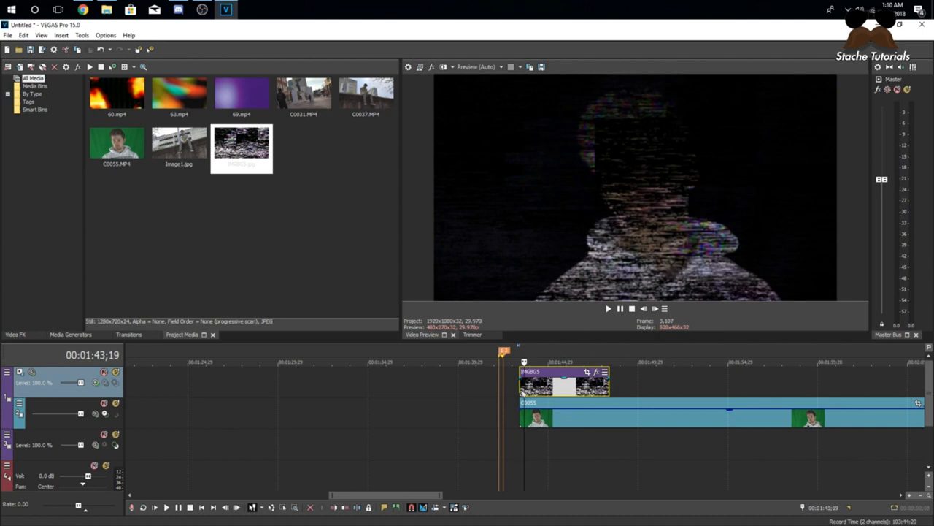
Place another copy of the footage beneath the glitch composite and step the preview to review.
click(597, 372)
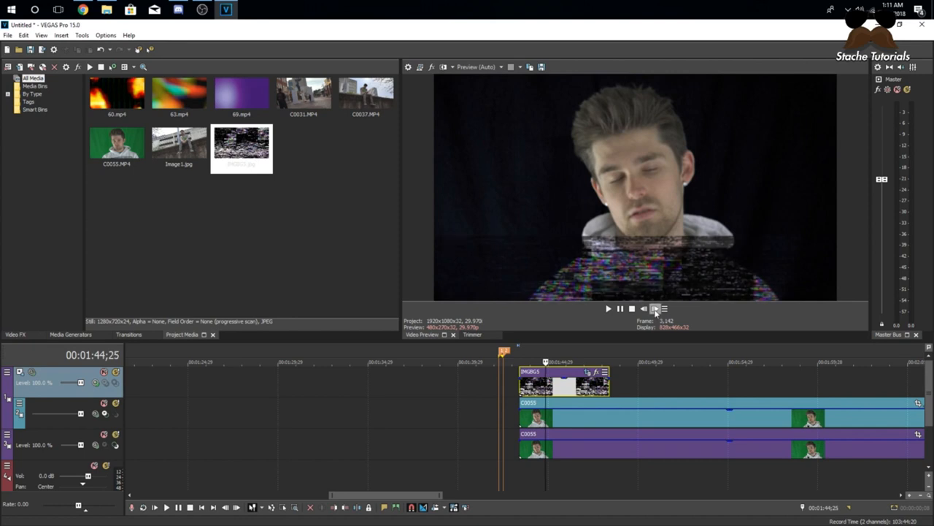
click(642, 309)
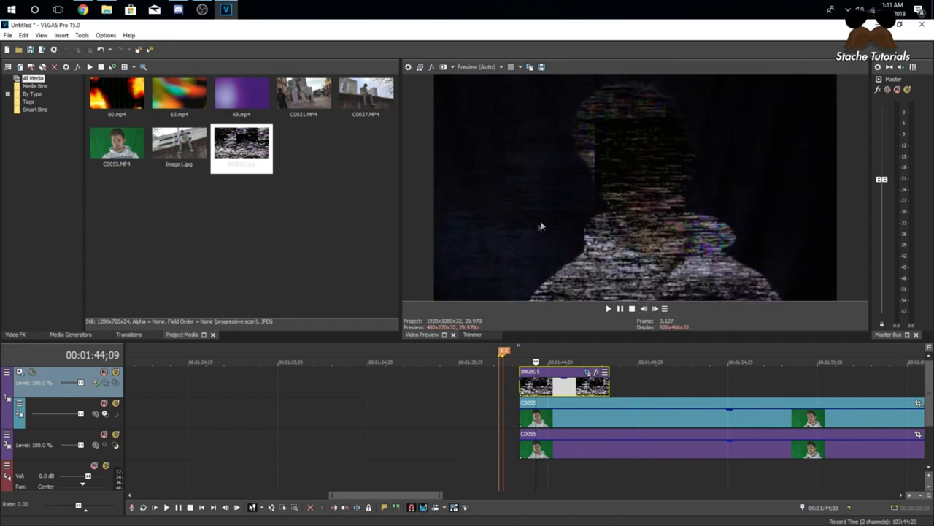
click(654, 308)
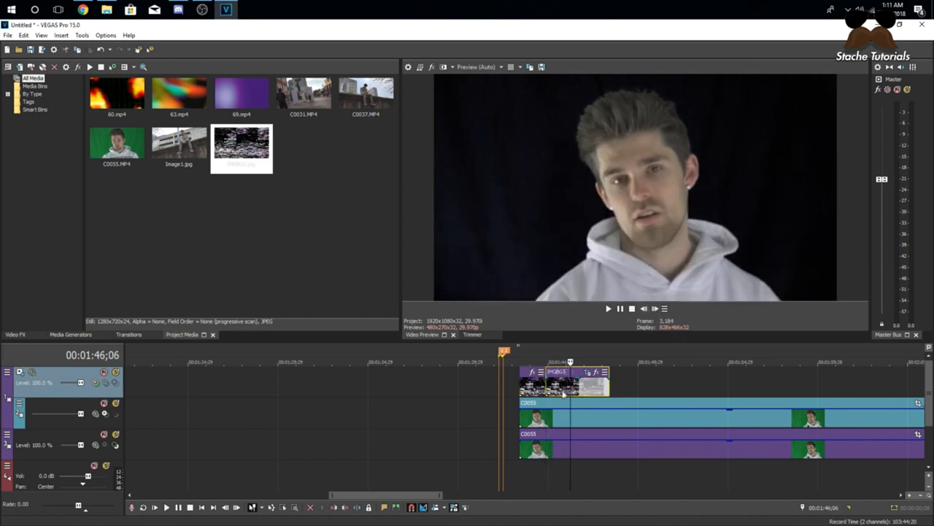
Apply a 3D Blinds transition preset to the glitch still and shorten it to a burst at the clip start.
right_click(562, 394)
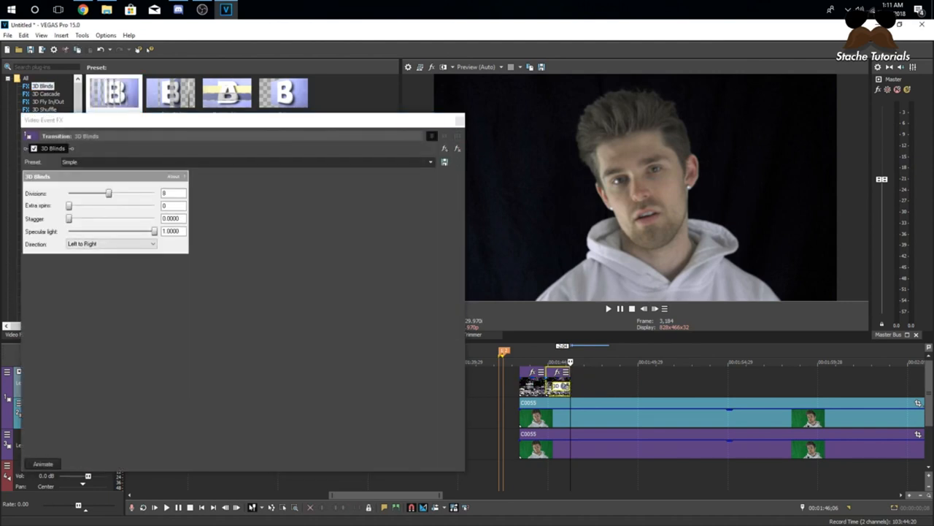
click(654, 309)
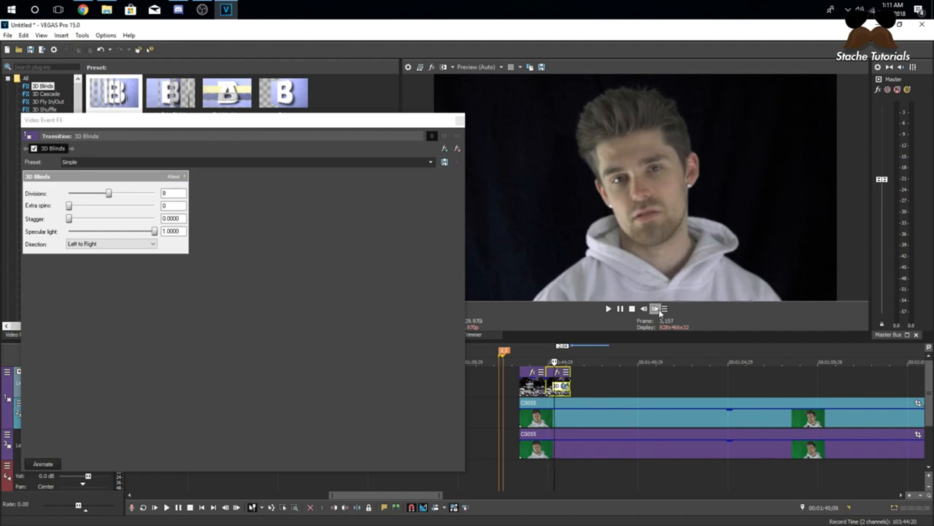
click(655, 309)
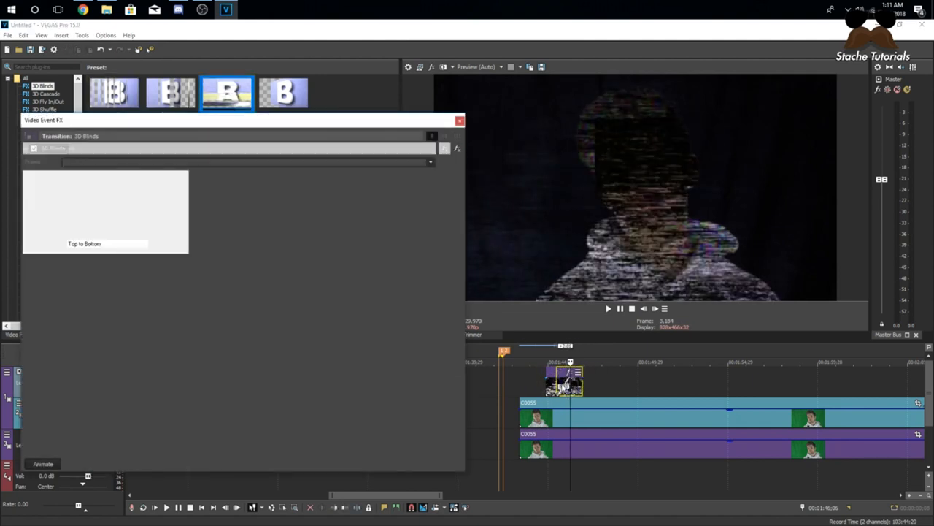
click(227, 90)
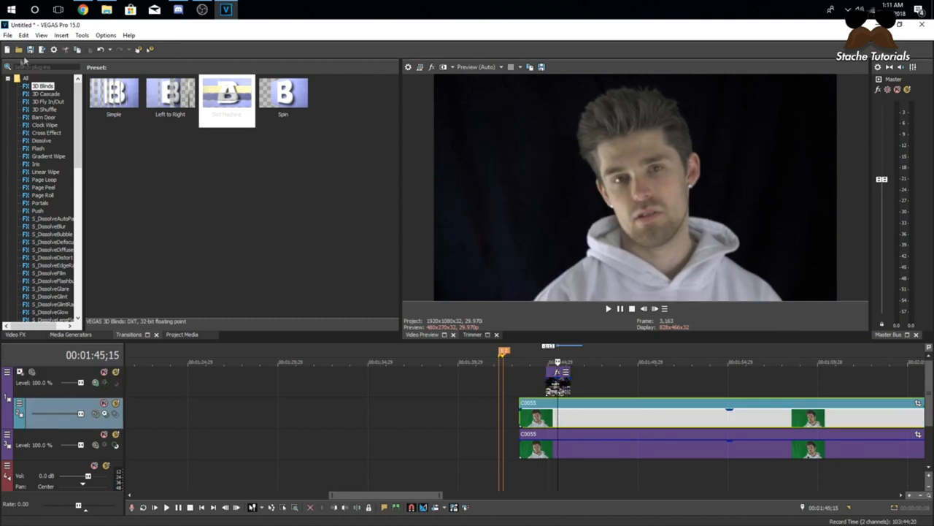
Find VEGAS Invert in Video FX and drop it onto the CB55 footage clip.
text(chroma)
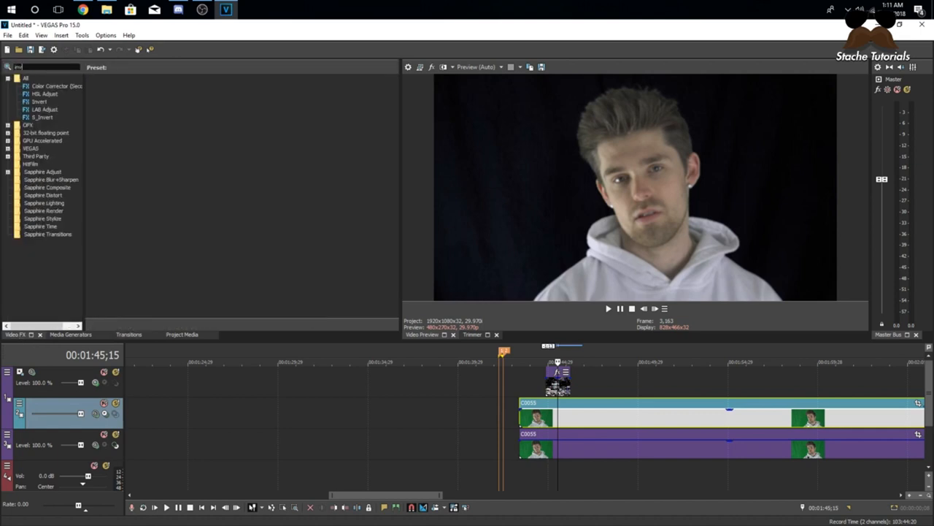
click(40, 102)
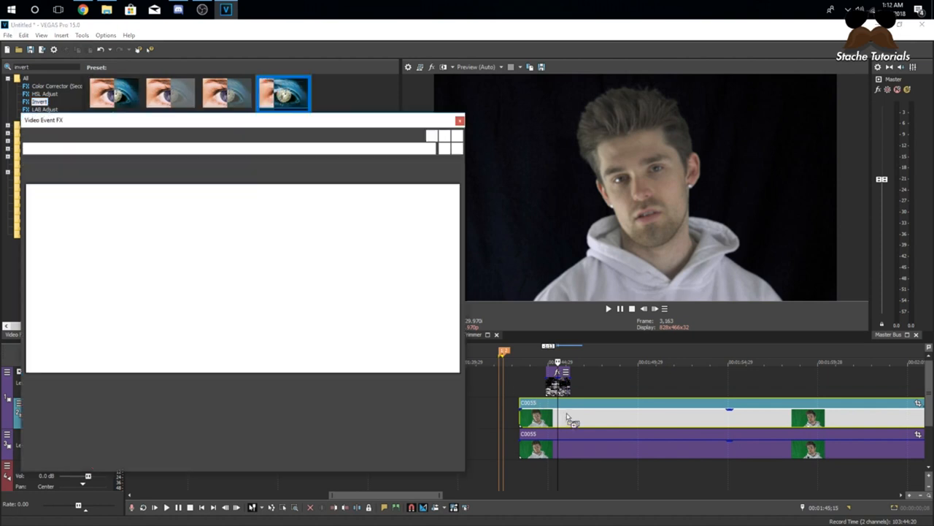
click(281, 93)
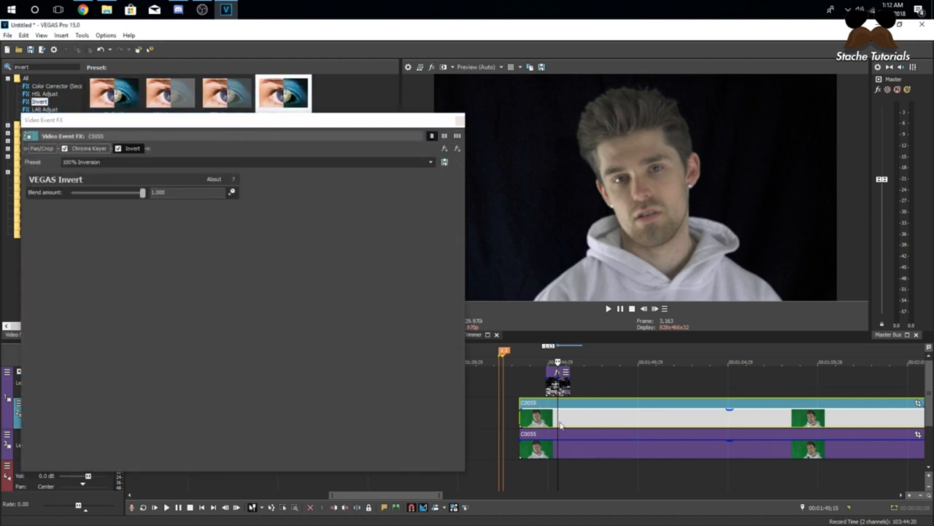